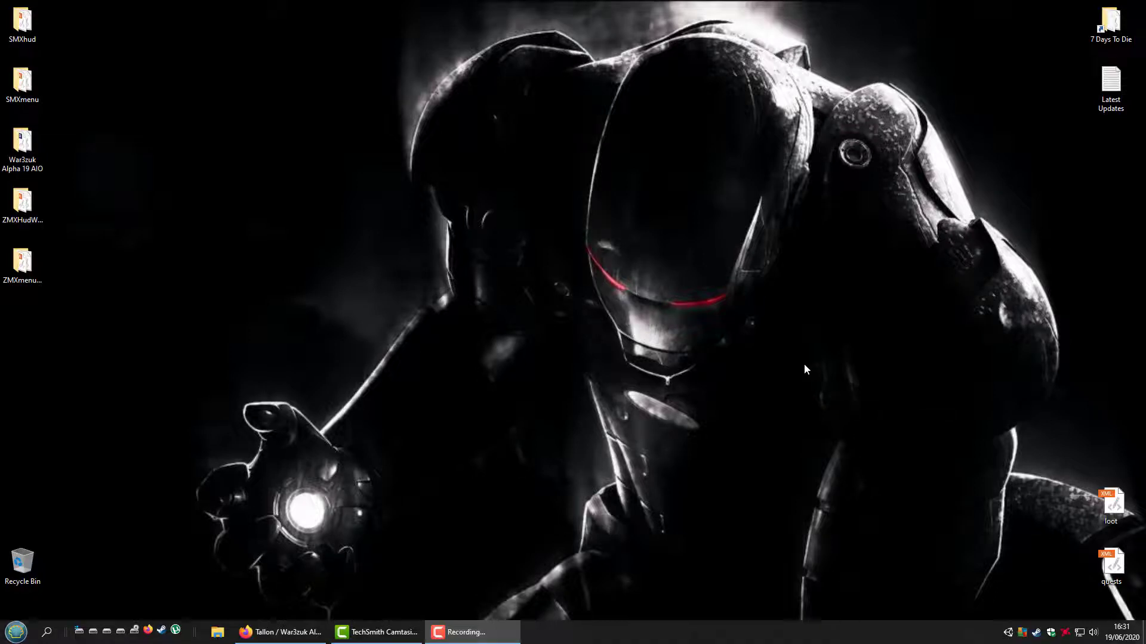
{"action": "mouse_move", "coordinate": [681, 323]}
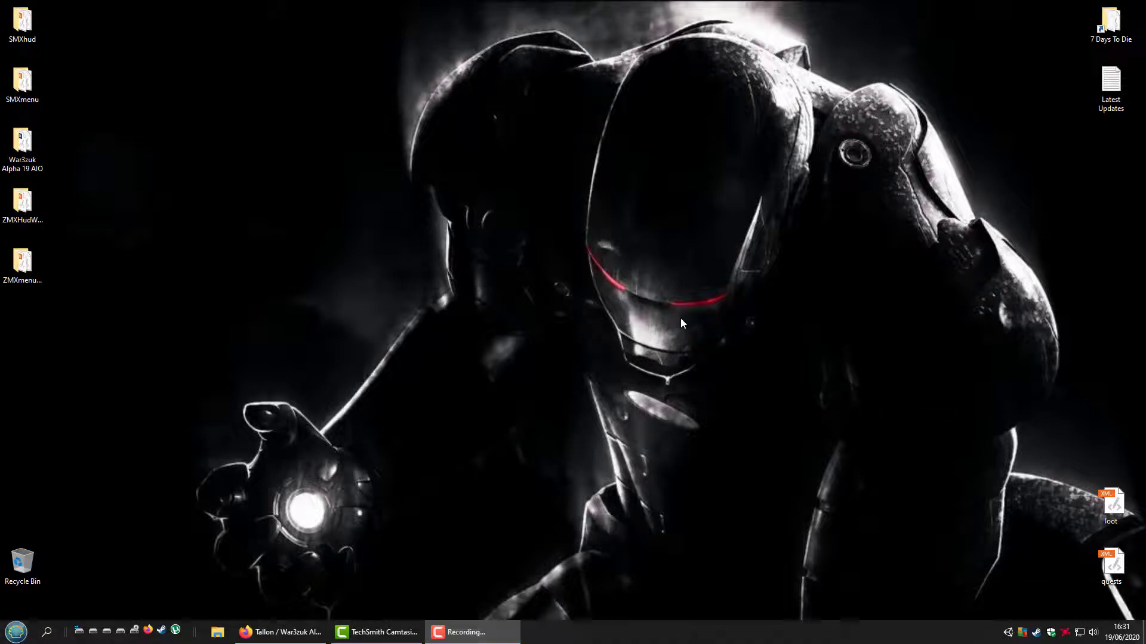
{"action": "mouse_move", "coordinate": [555, 377]}
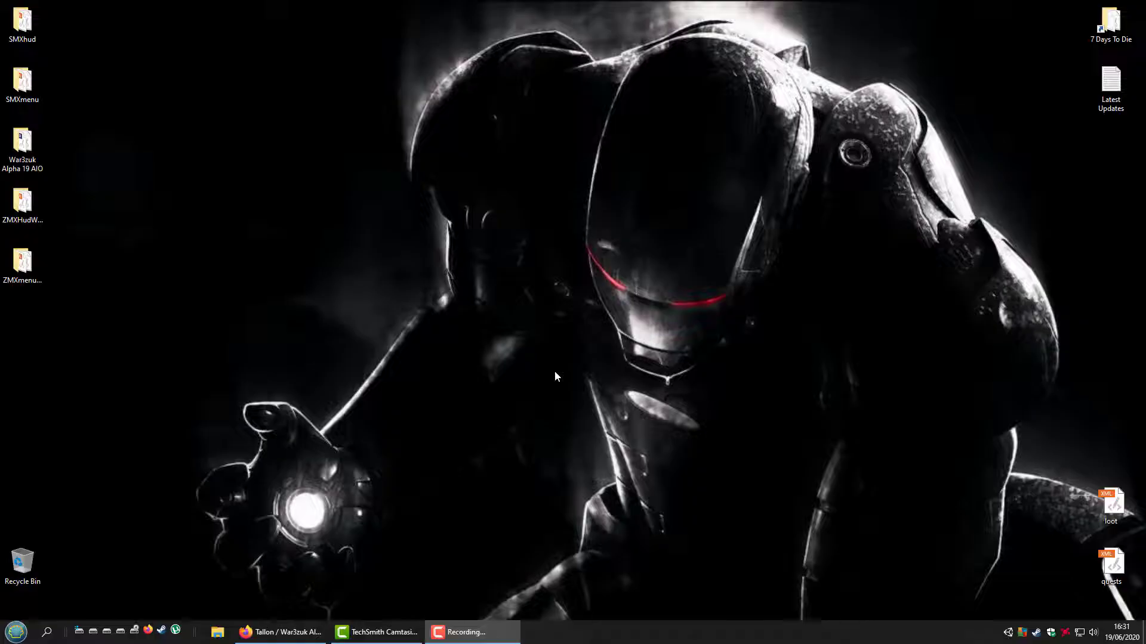
{"action": "mouse_move", "coordinate": [574, 349]}
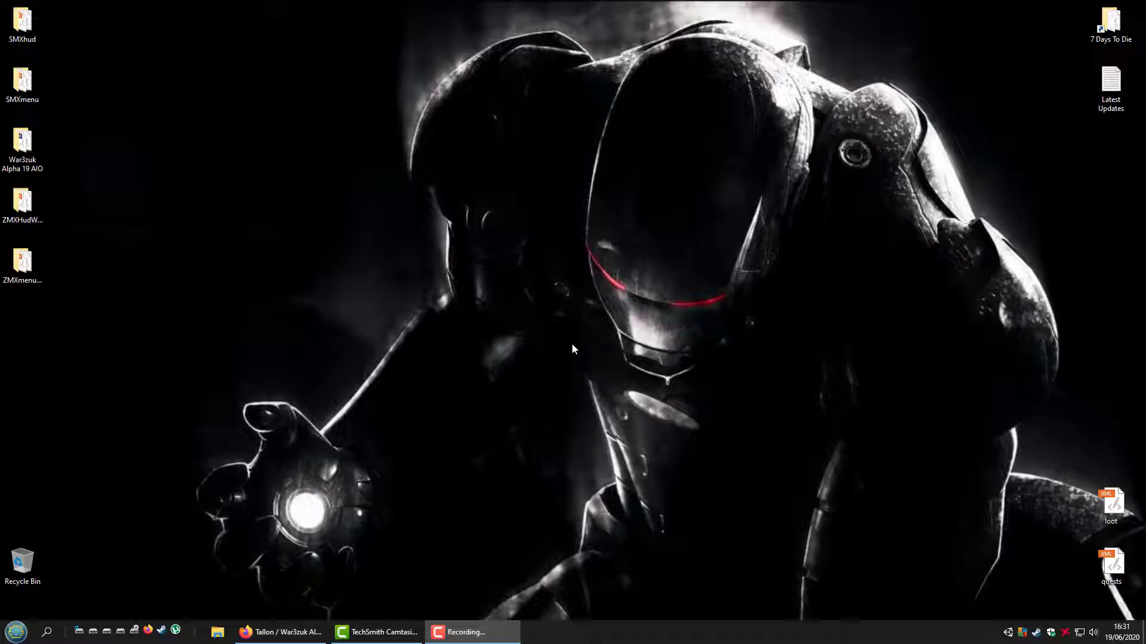
{"action": "mouse_move", "coordinate": [585, 381]}
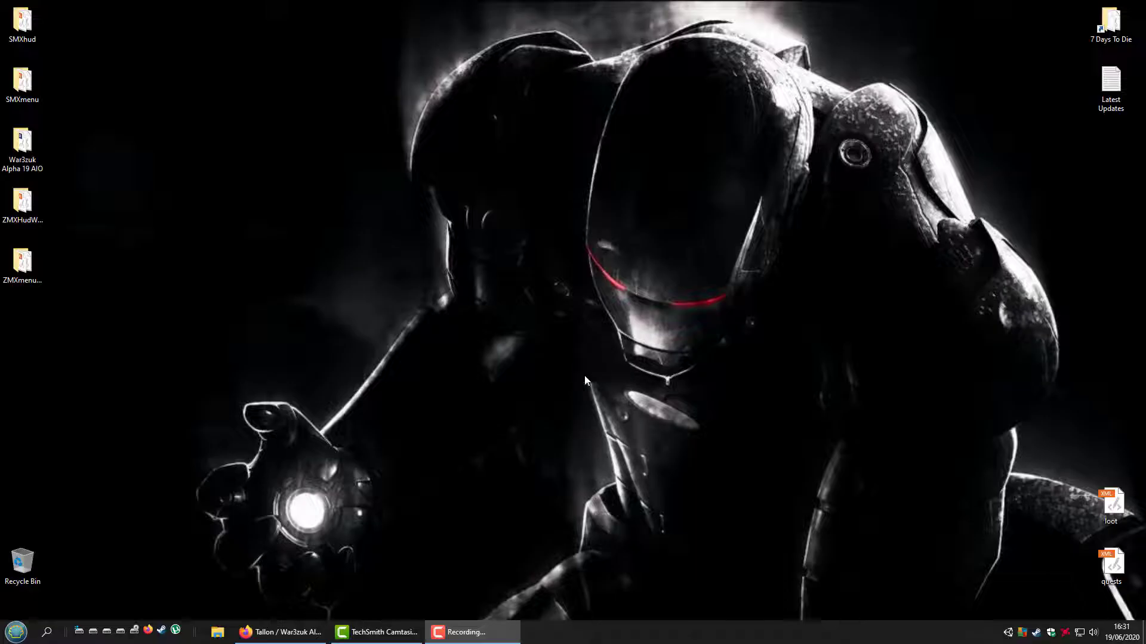
{"action": "mouse_move", "coordinate": [544, 412]}
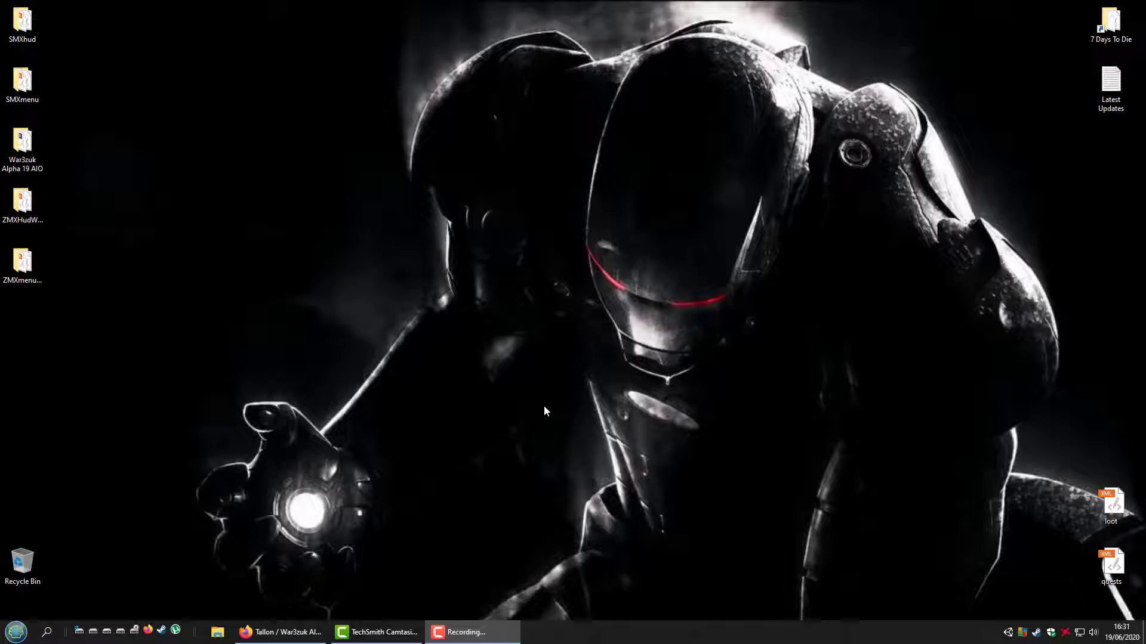
{"action": "mouse_move", "coordinate": [614, 395]}
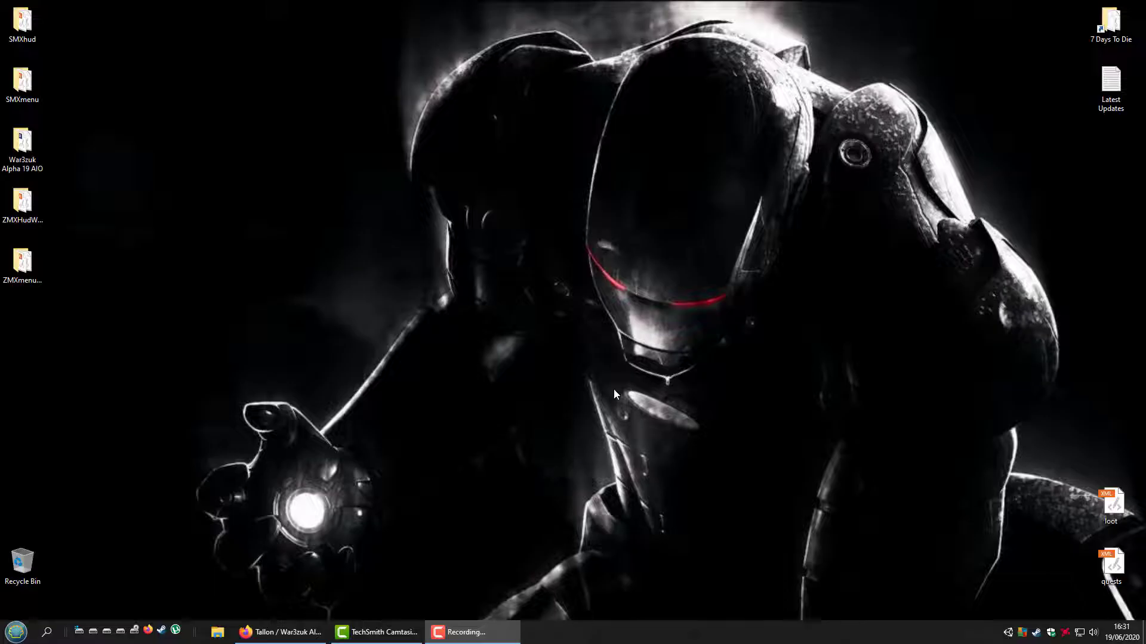
{"action": "mouse_move", "coordinate": [59, 164]}
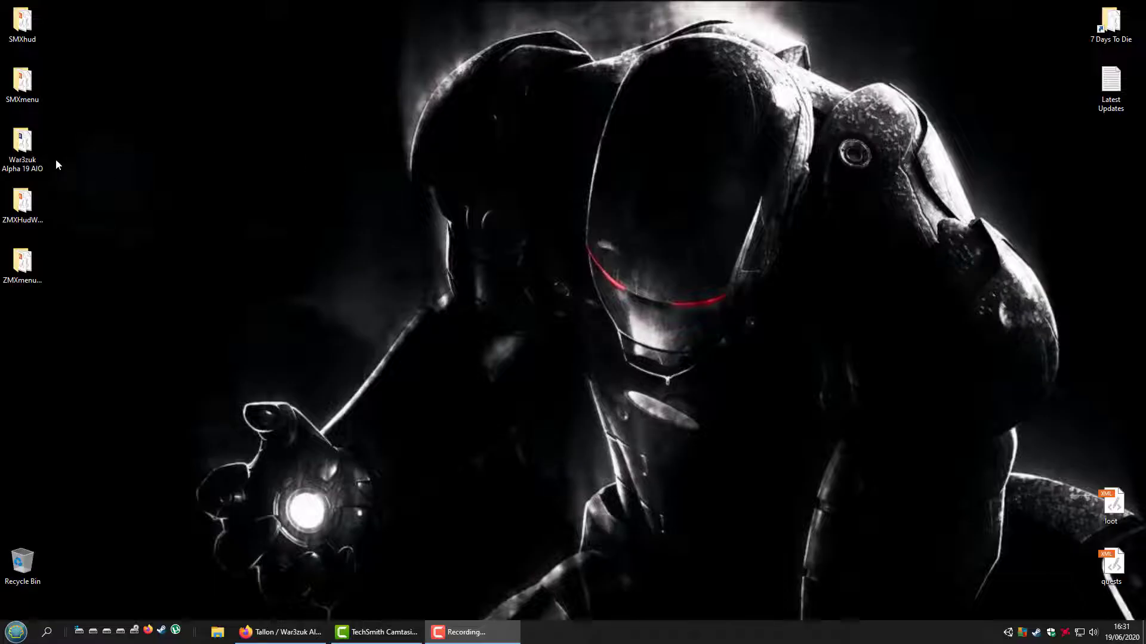
Bring Firefox forward and browse the project's Data and Config folders before returning to the overview.
{"action": "left_click", "coordinate": [22, 142]}
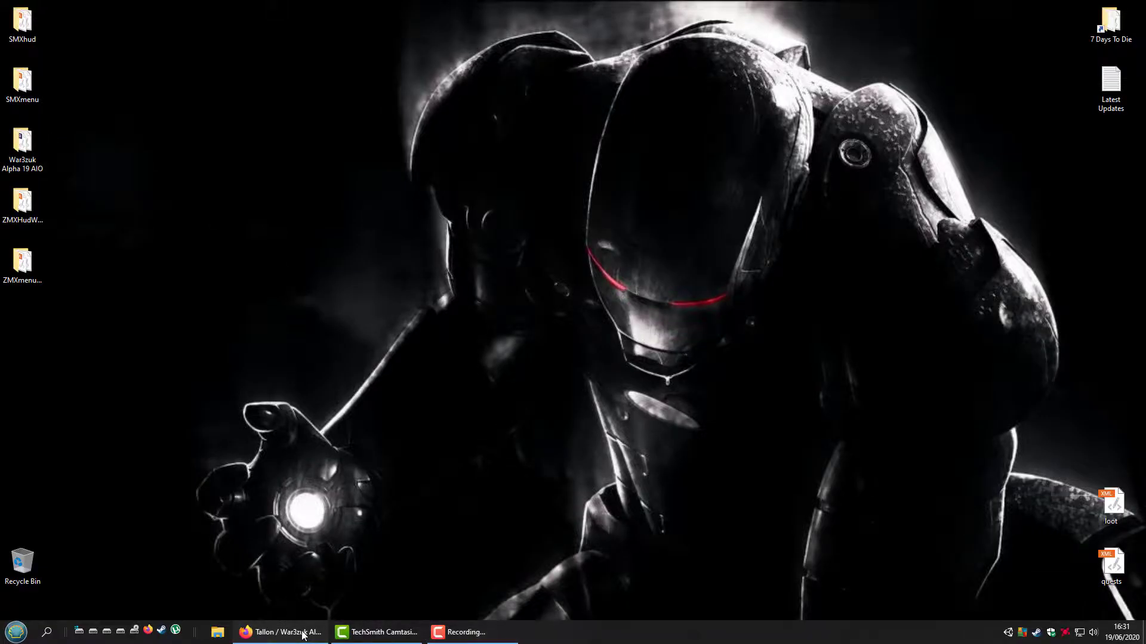
{"action": "left_click", "coordinate": [282, 632]}
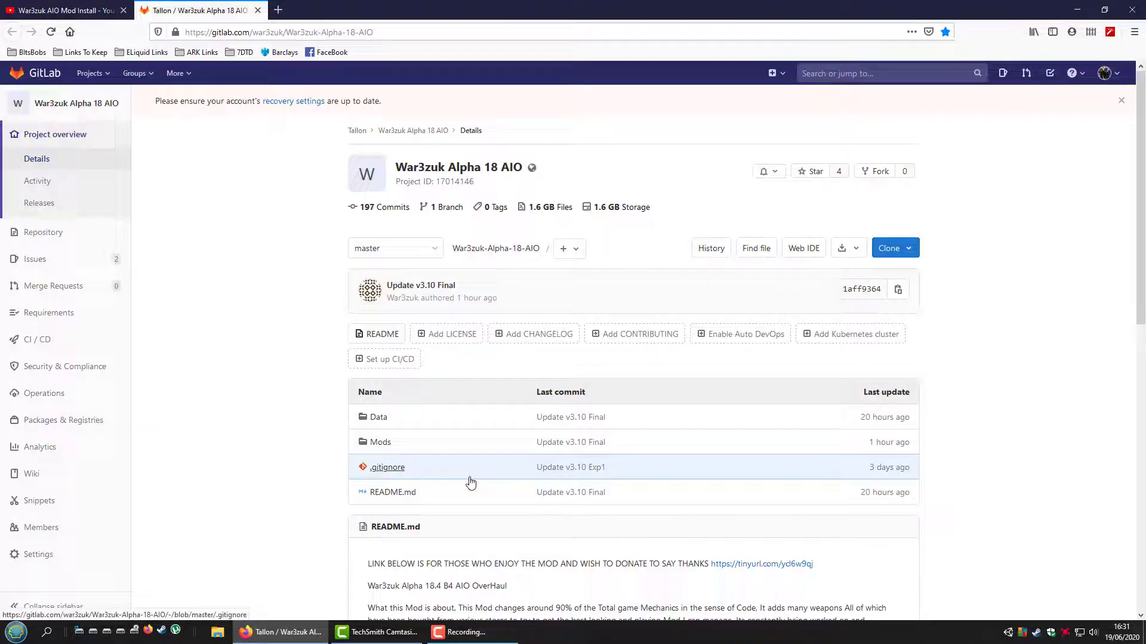
{"action": "scroll", "scroll_direction": "down", "scroll_amount": 3}
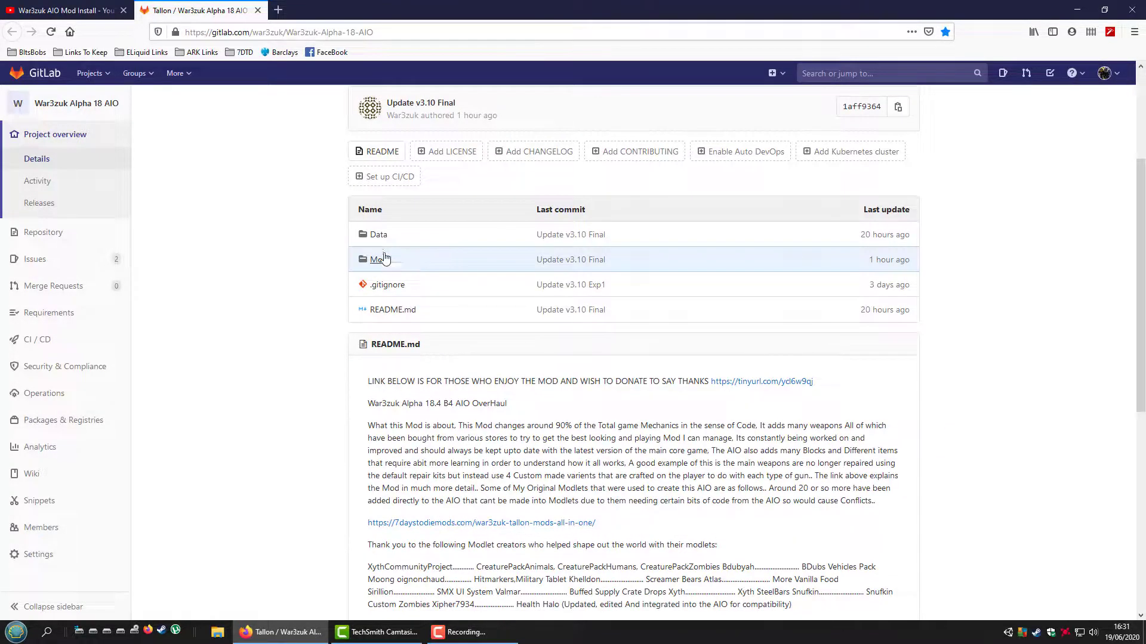
{"action": "left_click", "coordinate": [378, 234]}
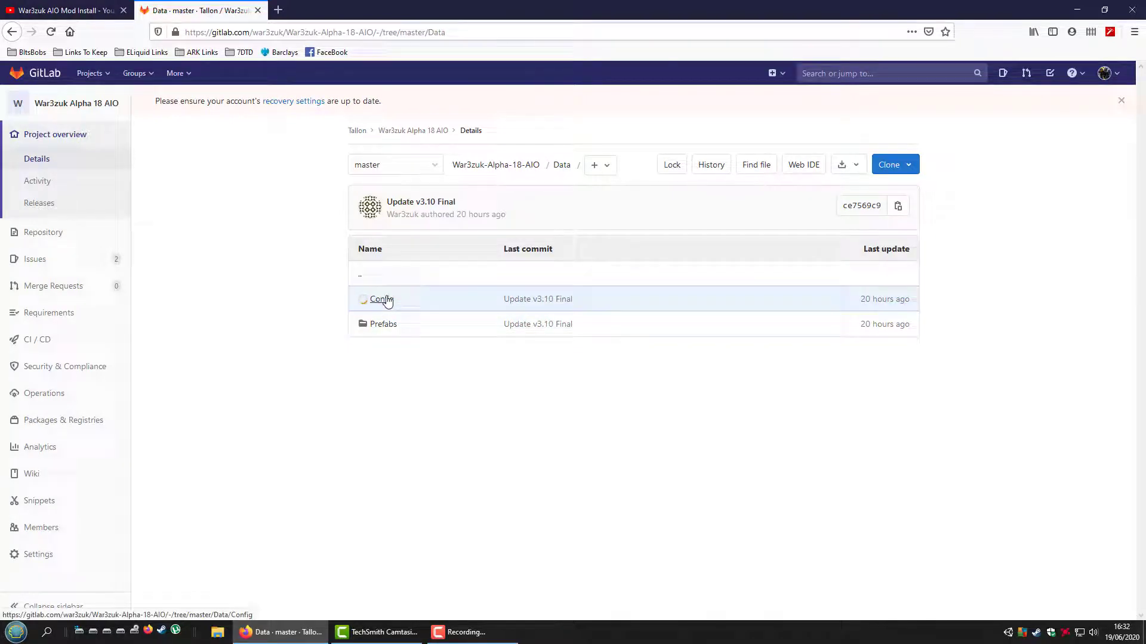
{"action": "left_click", "coordinate": [381, 299]}
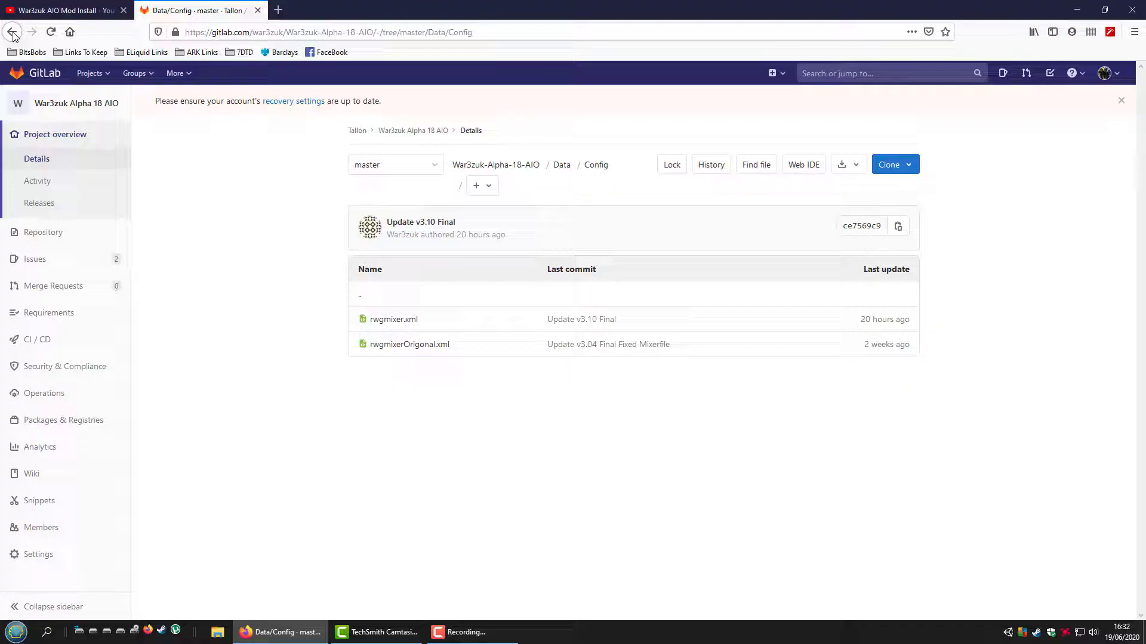
{"action": "left_click", "coordinate": [12, 31]}
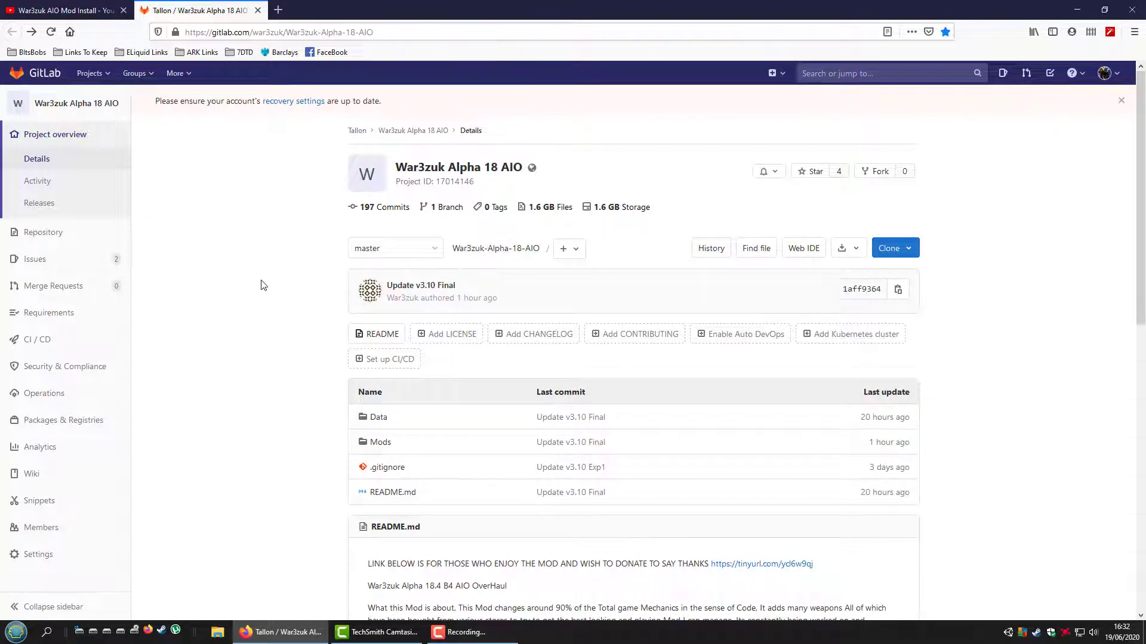
Download the project source as a zip to the desktop and select the downloaded archive.
{"action": "scroll", "scroll_direction": "down", "scroll_amount": 3}
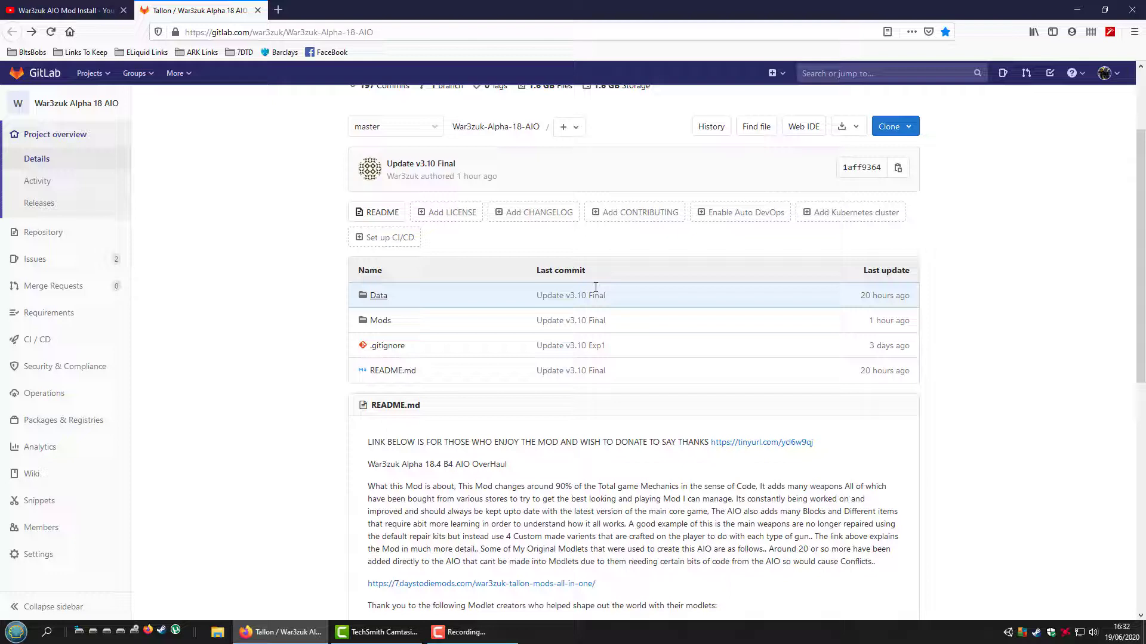
{"action": "mouse_move", "coordinate": [840, 126]}
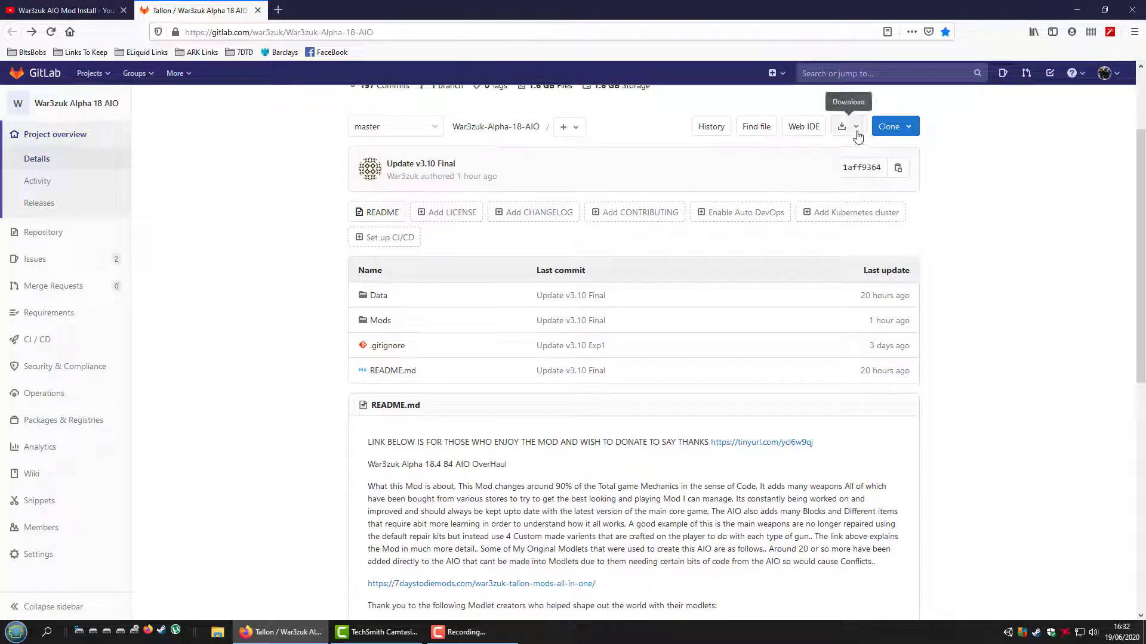
{"action": "left_click", "coordinate": [843, 126]}
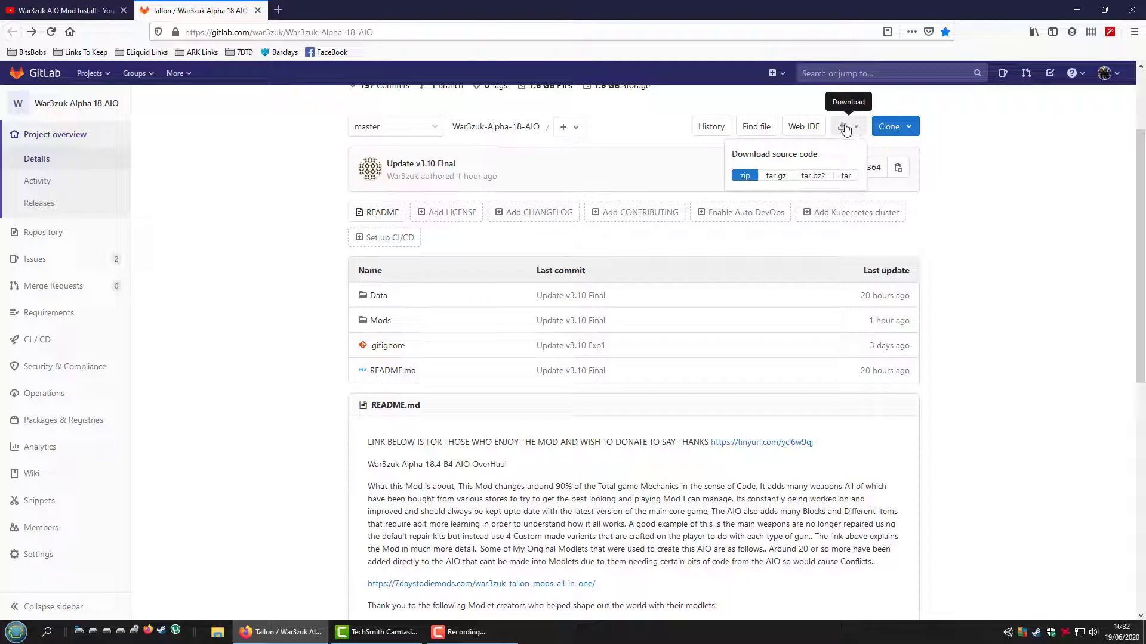
{"action": "left_click", "coordinate": [743, 175]}
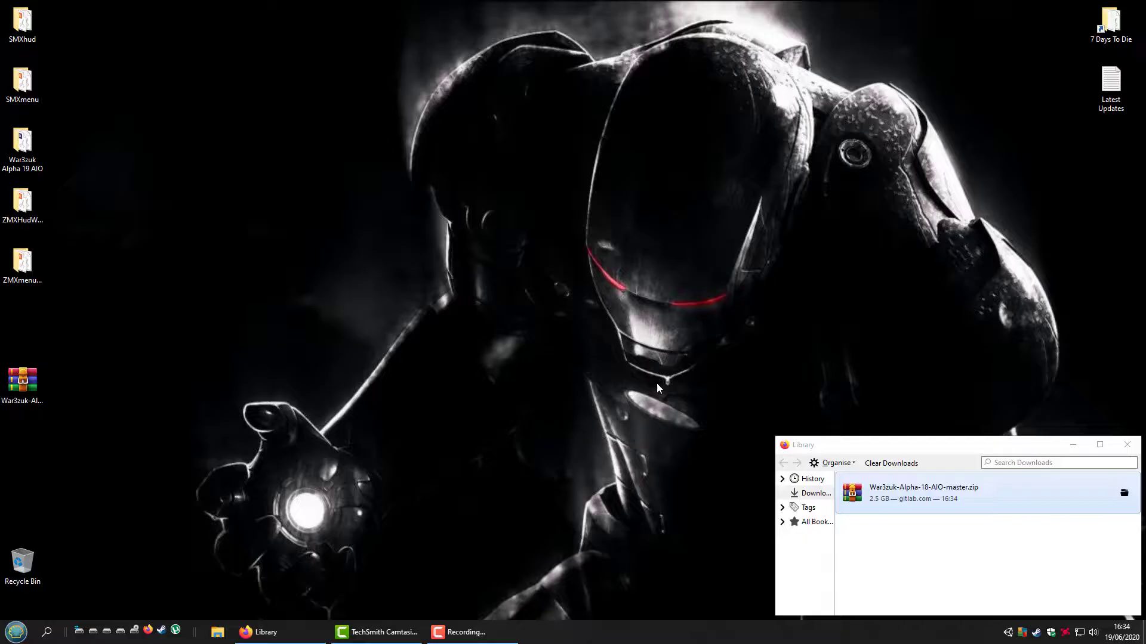
{"action": "mouse_move", "coordinate": [706, 343]}
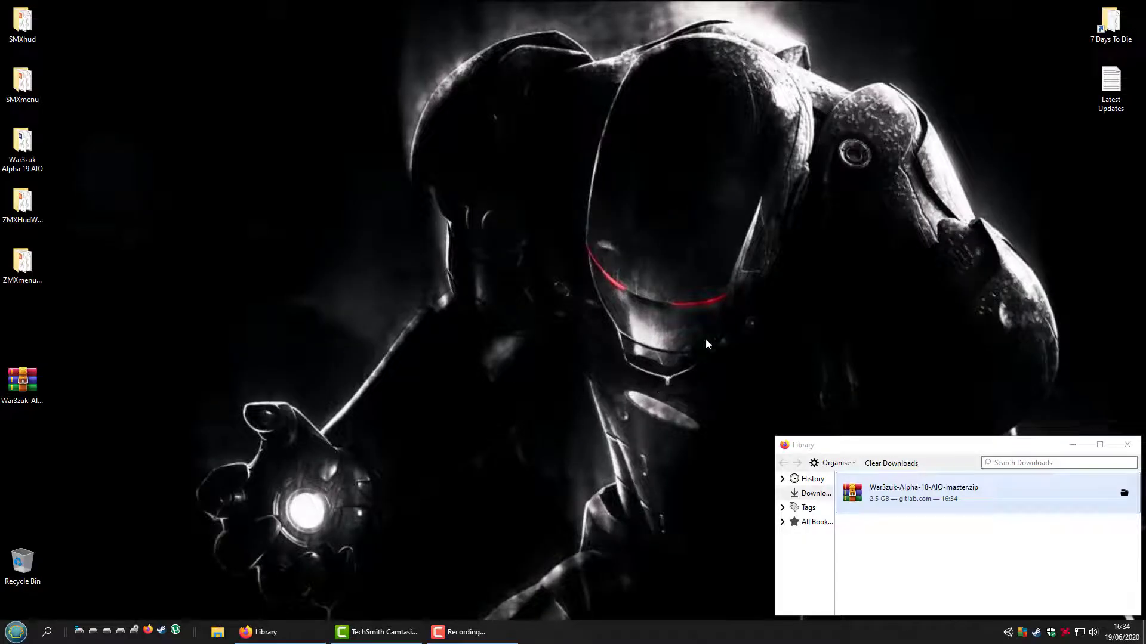
{"action": "left_click", "coordinate": [1128, 445]}
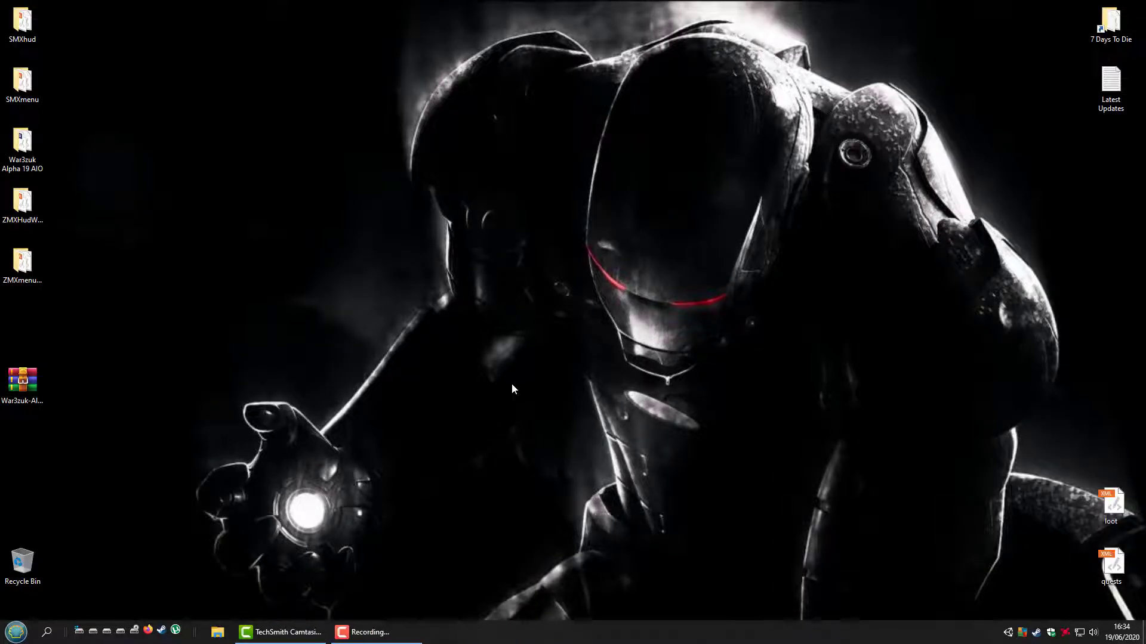
{"action": "left_click", "coordinate": [23, 380]}
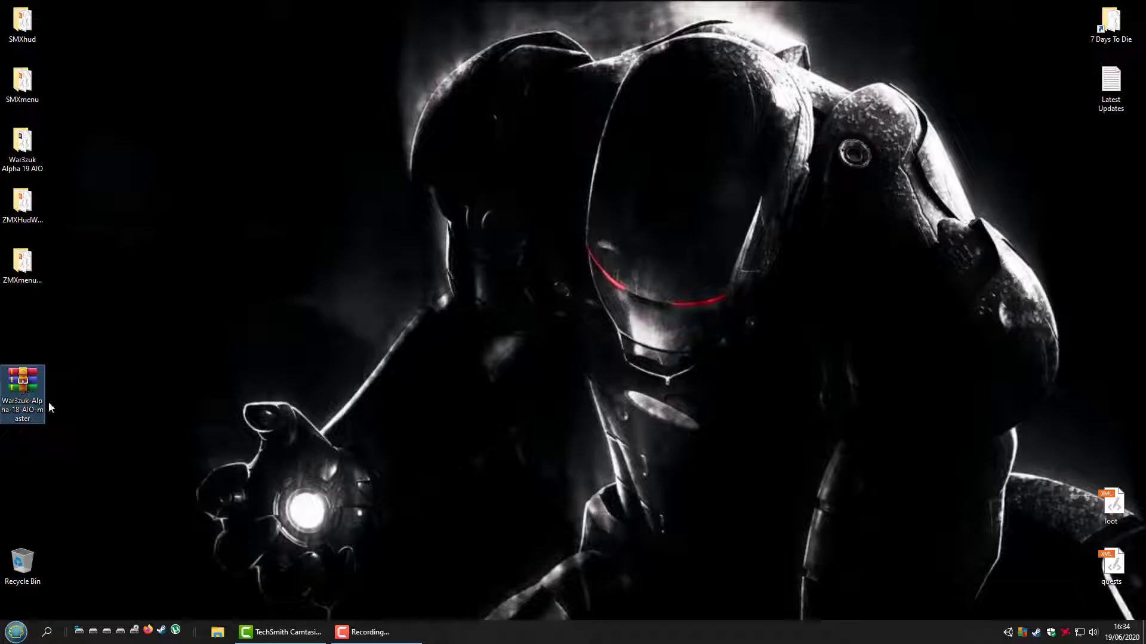
Extract everything in the War3zuk-Alpha-18-AIO-master folder to the desktop and close WinRAR.
{"action": "double_click", "coordinate": [23, 393]}
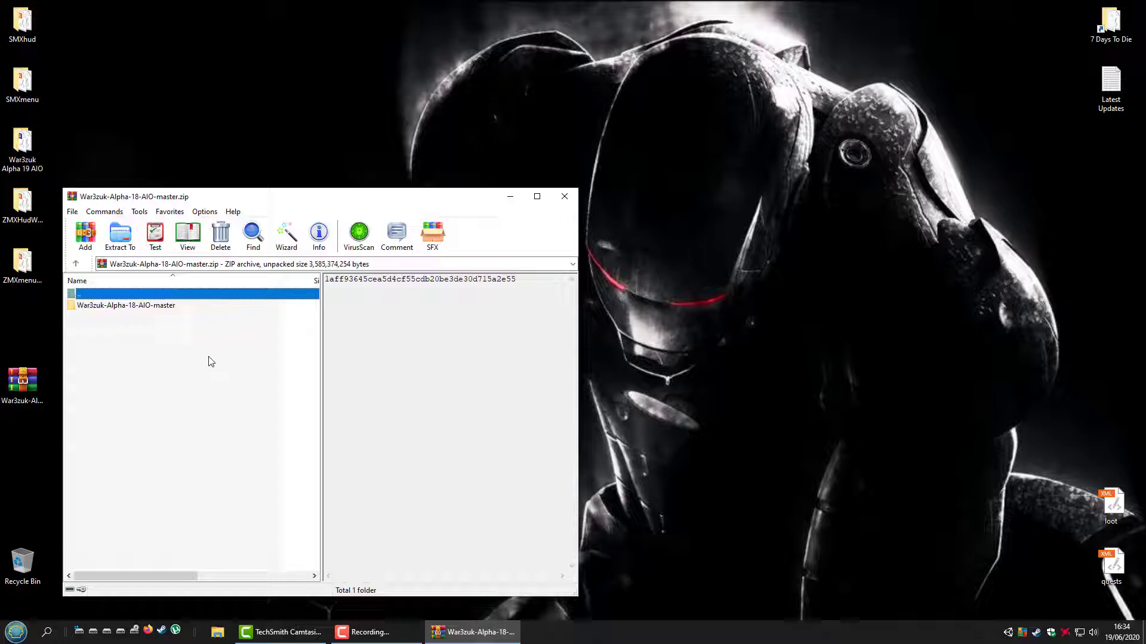
{"action": "left_click_drag", "start_coordinate": [131, 196], "coordinate": [329, 116]}
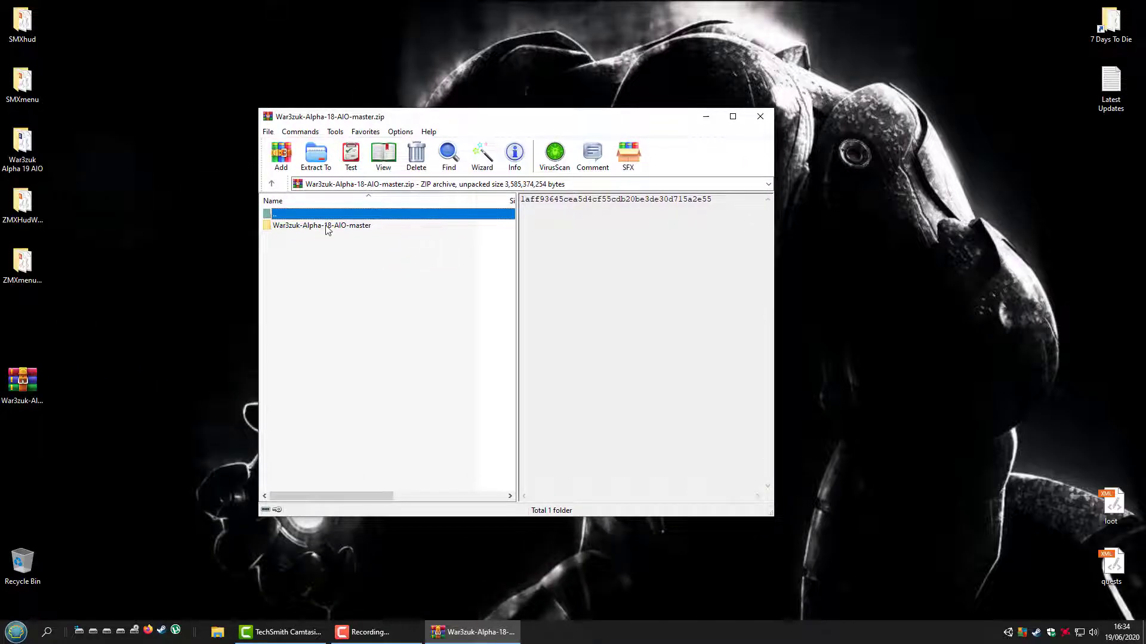
{"action": "double_click", "coordinate": [321, 225]}
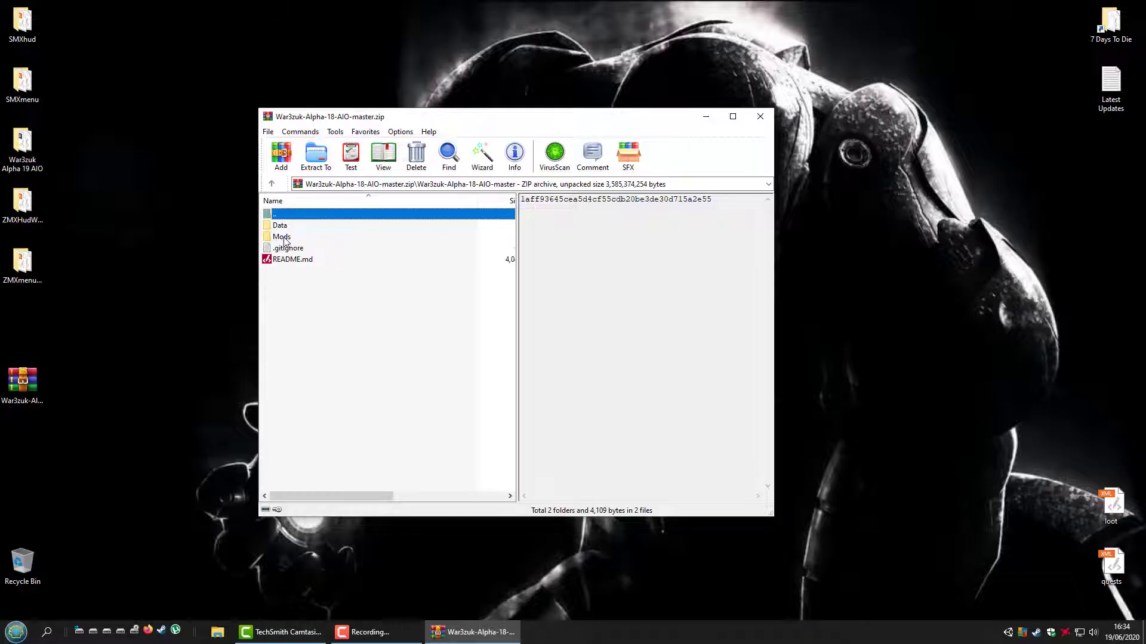
{"action": "key", "text": "ctrl+a"}
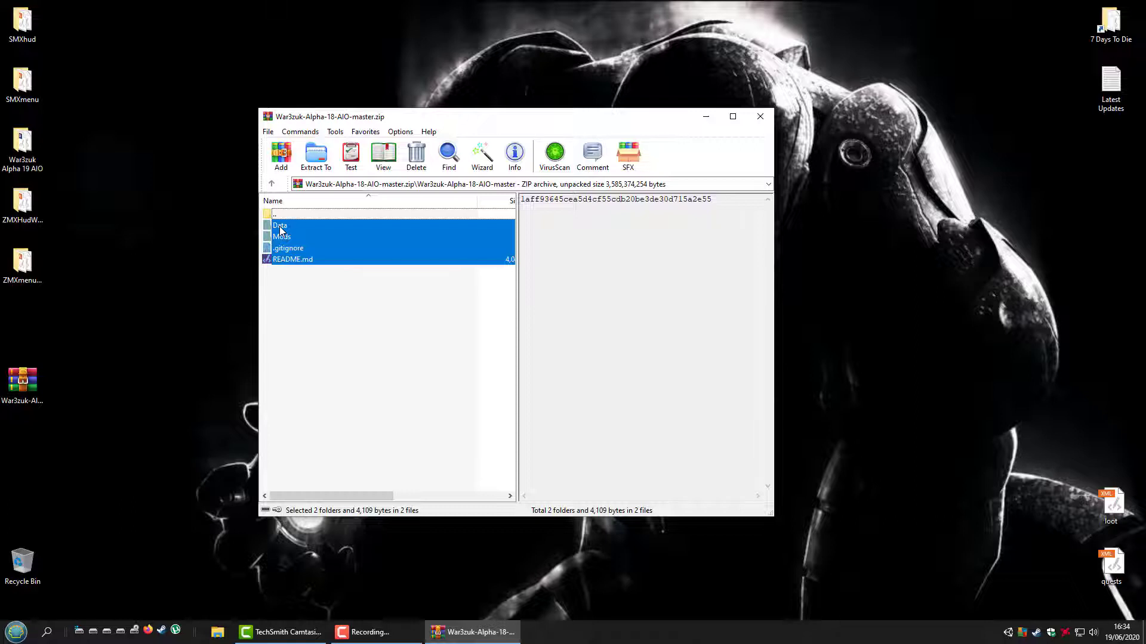
{"action": "left_click", "coordinate": [315, 155]}
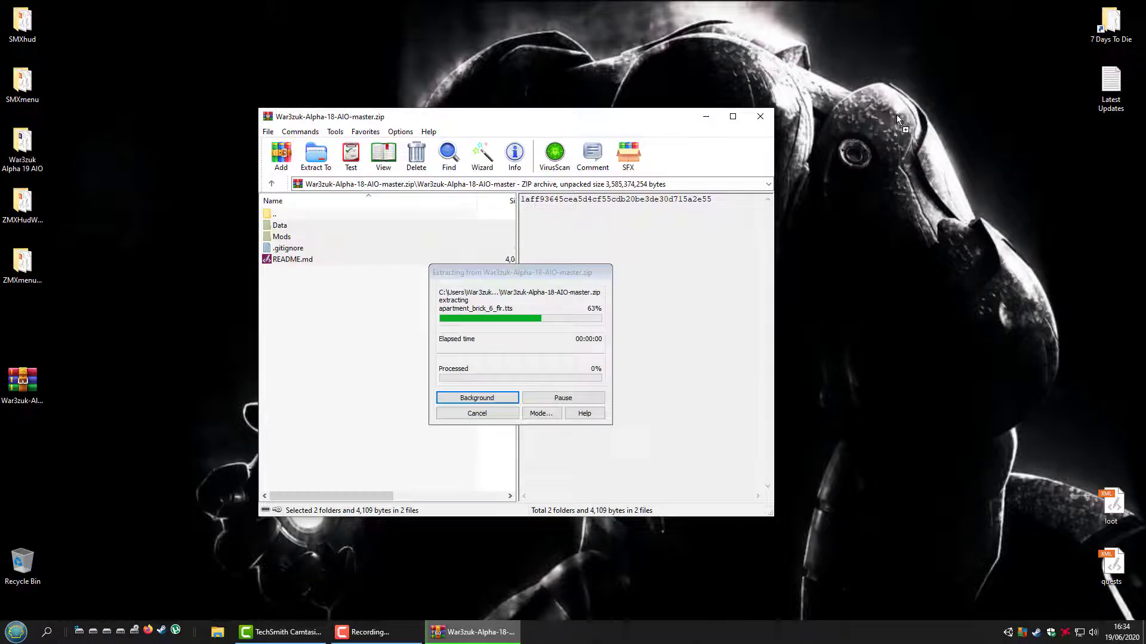
{"action": "mouse_move", "coordinate": [810, 199]}
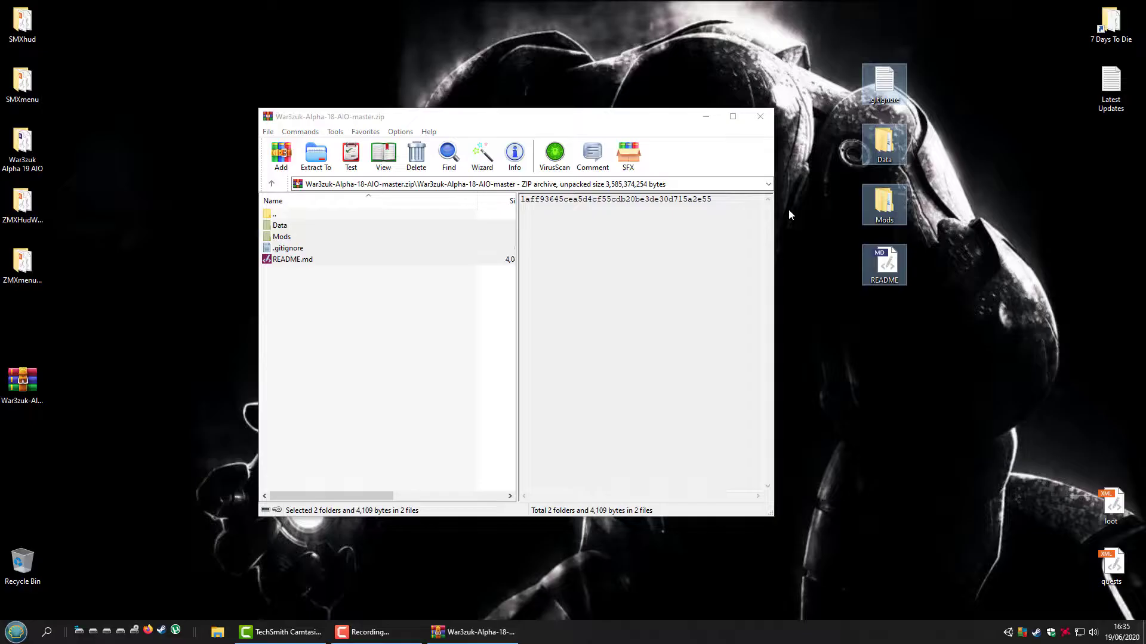
{"action": "mouse_move", "coordinate": [730, 178]}
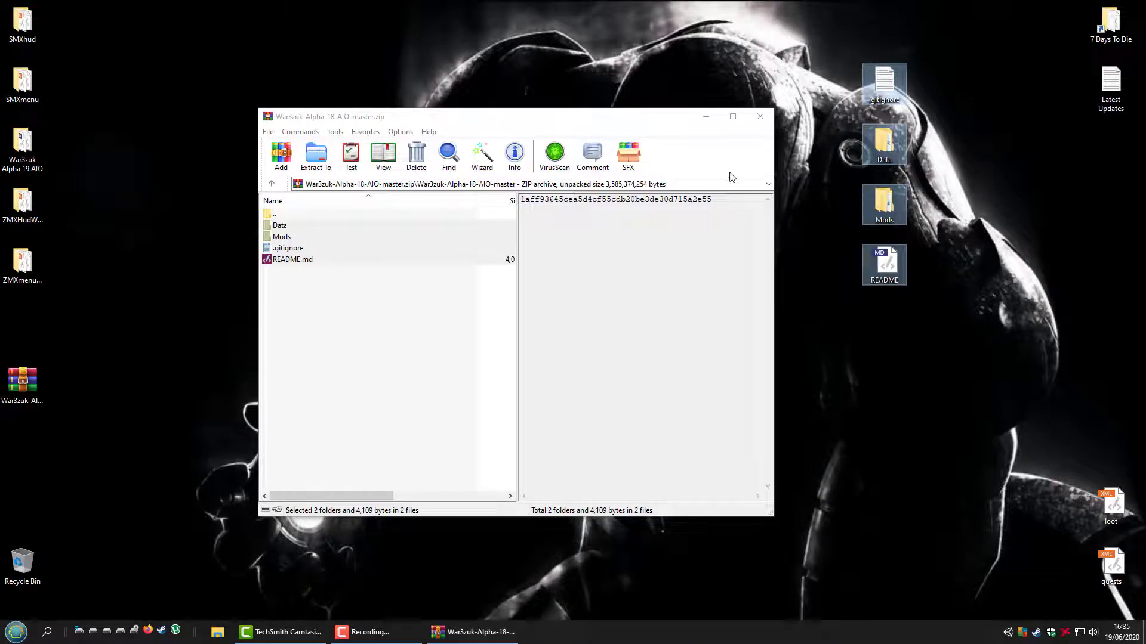
{"action": "left_click", "coordinate": [759, 116]}
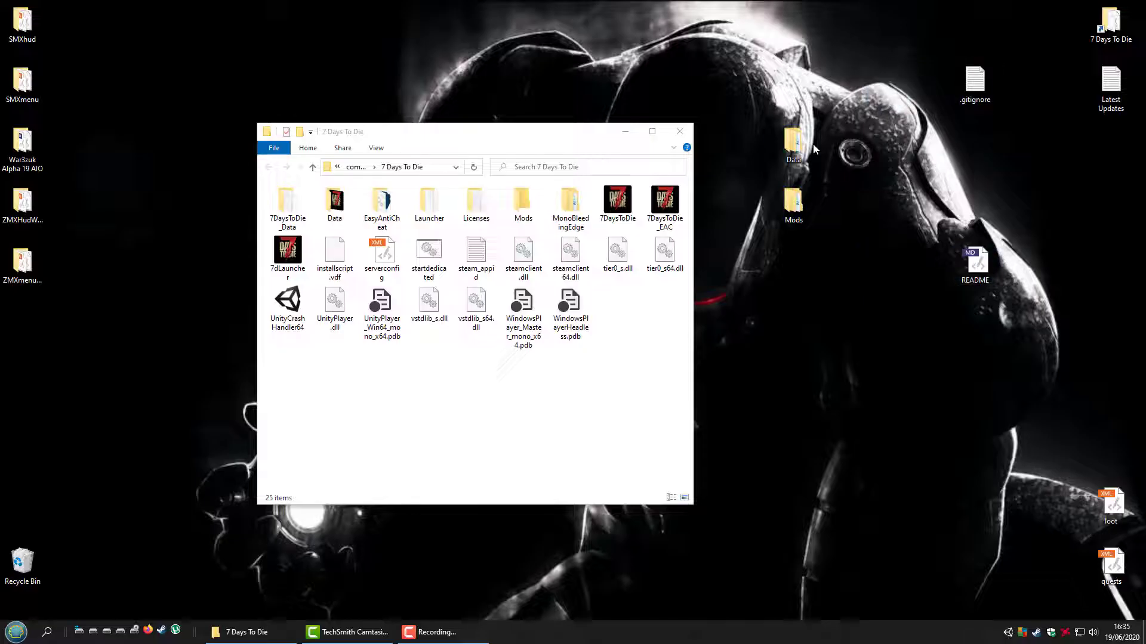
Select the extracted Data and Mods folders on the desktop together.
{"action": "left_click", "coordinate": [792, 144]}
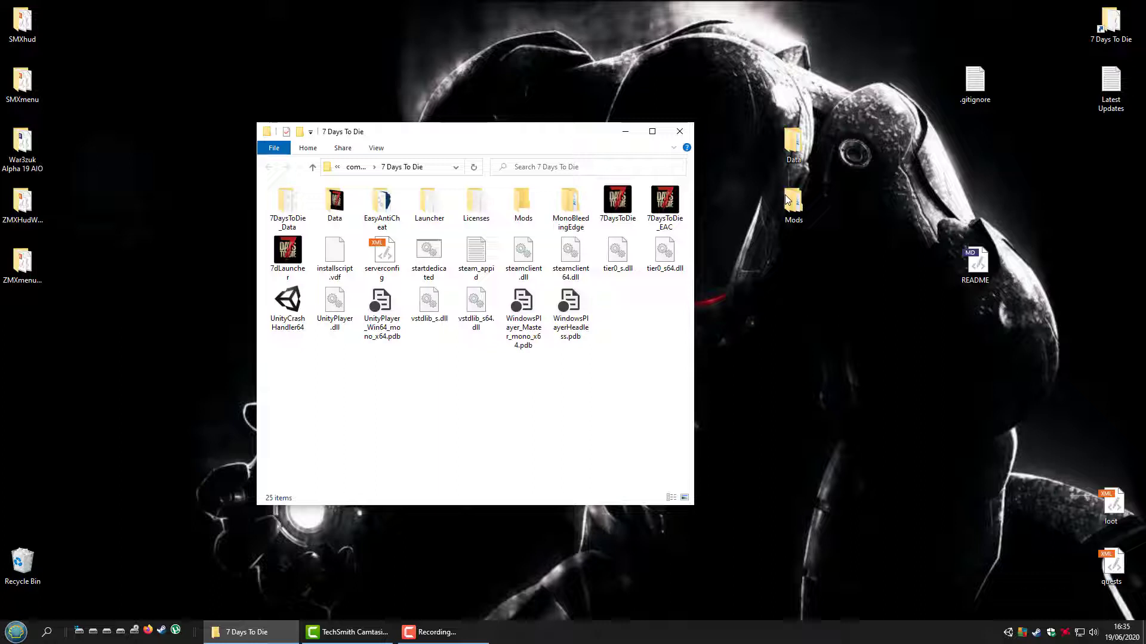
{"action": "left_click", "coordinate": [792, 144]}
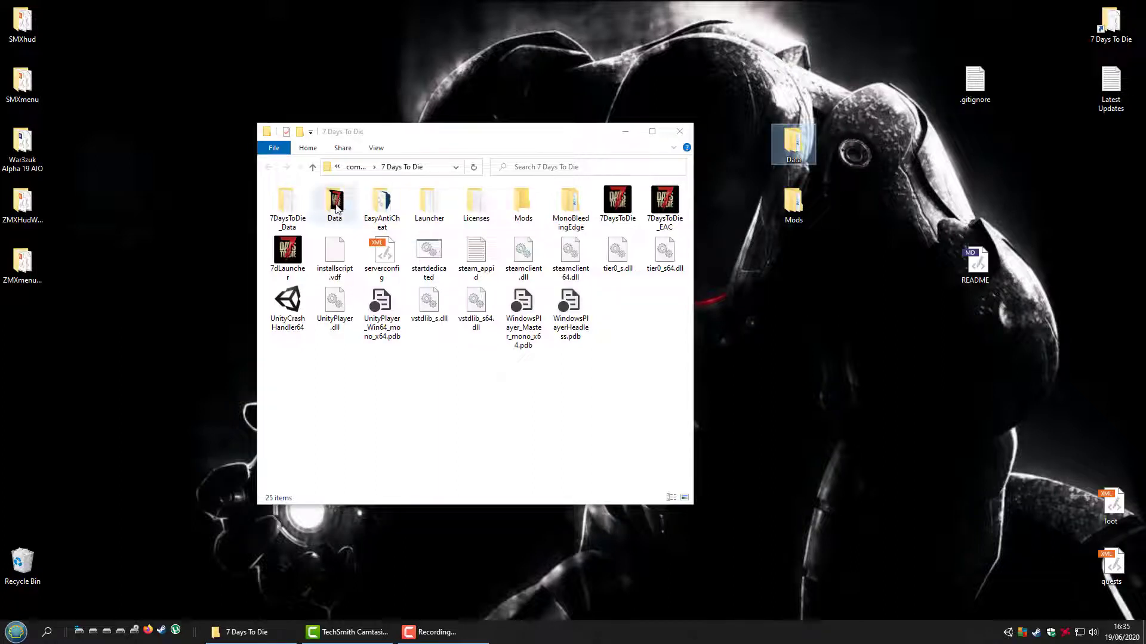
{"action": "left_click", "coordinate": [523, 202]}
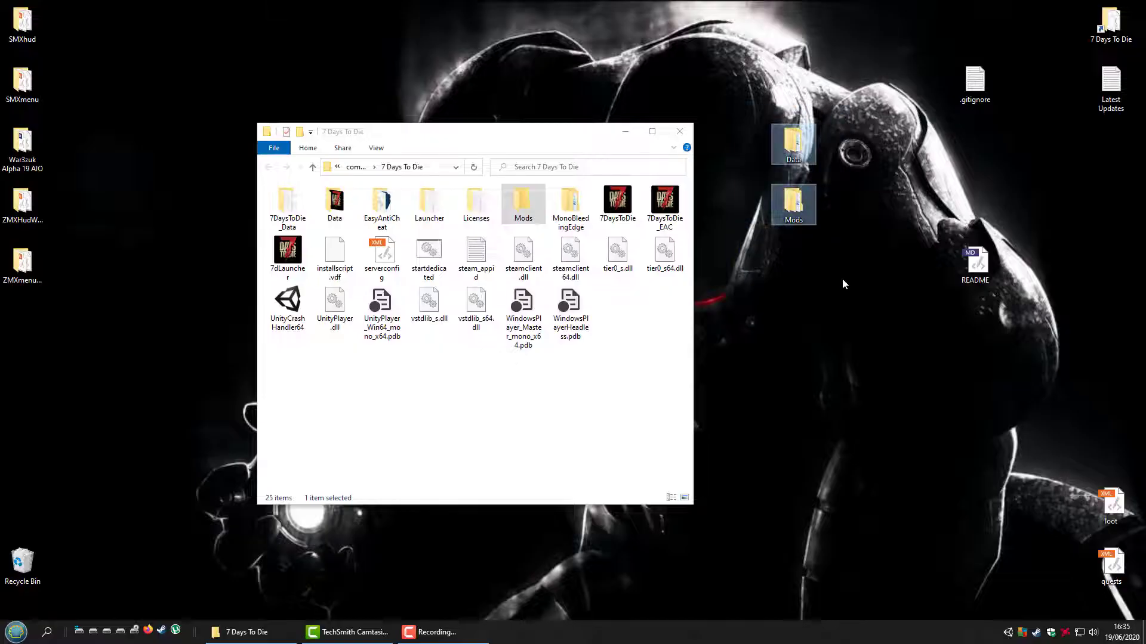
Move the Data and Mods folders into the 7 Days To Die folder, replacing files, and close the window.
{"action": "left_click_drag", "start_coordinate": [793, 144], "coordinate": [629, 406]}
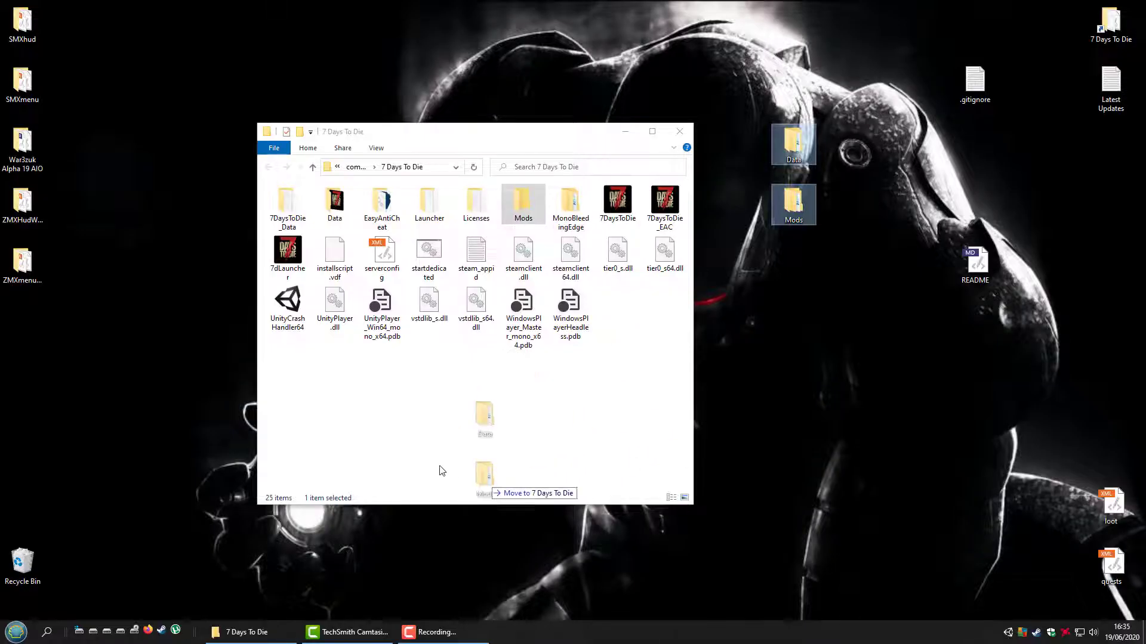
{"action": "left_click_drag", "start_coordinate": [485, 481], "coordinate": [442, 450]}
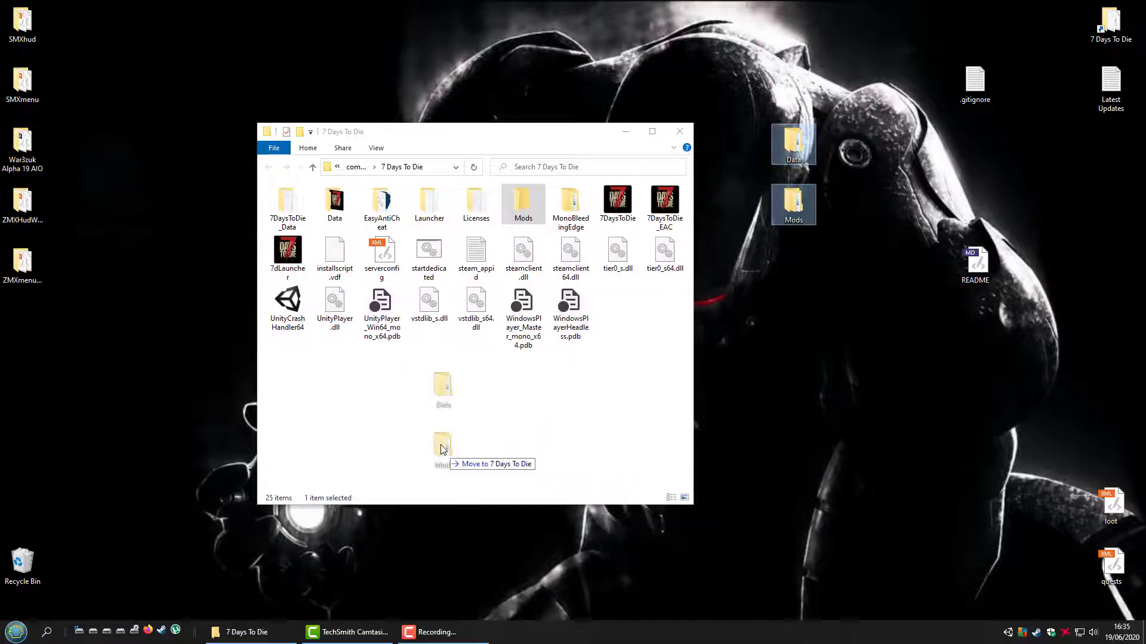
{"action": "left_click_drag", "start_coordinate": [442, 450], "coordinate": [512, 450]}
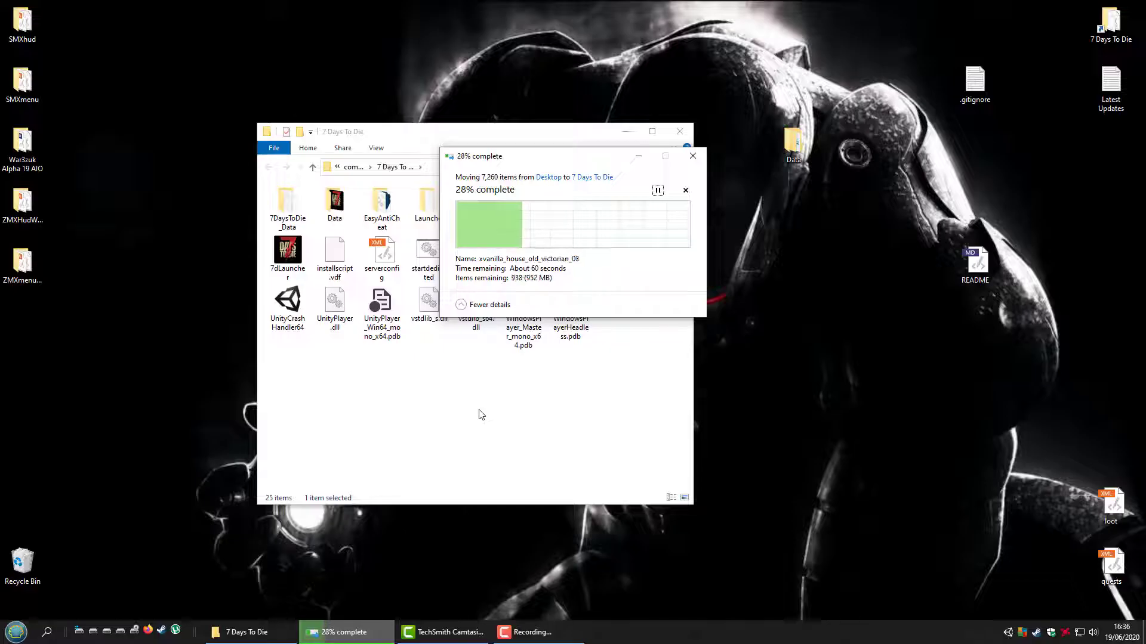
{"action": "mouse_move", "coordinate": [532, 372]}
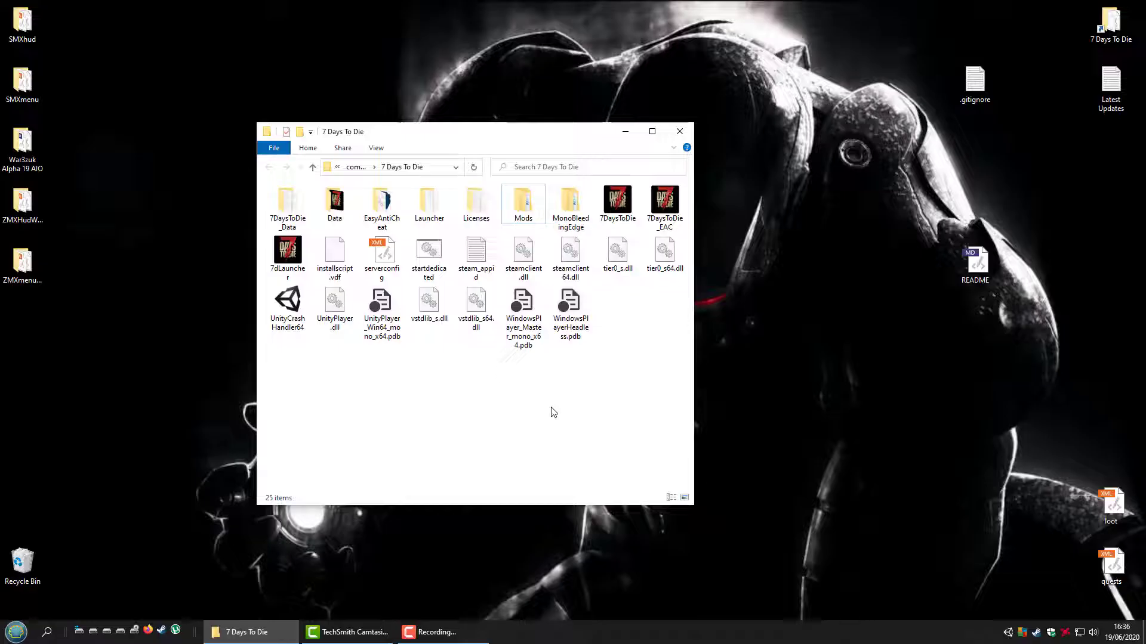
{"action": "mouse_move", "coordinate": [679, 131]}
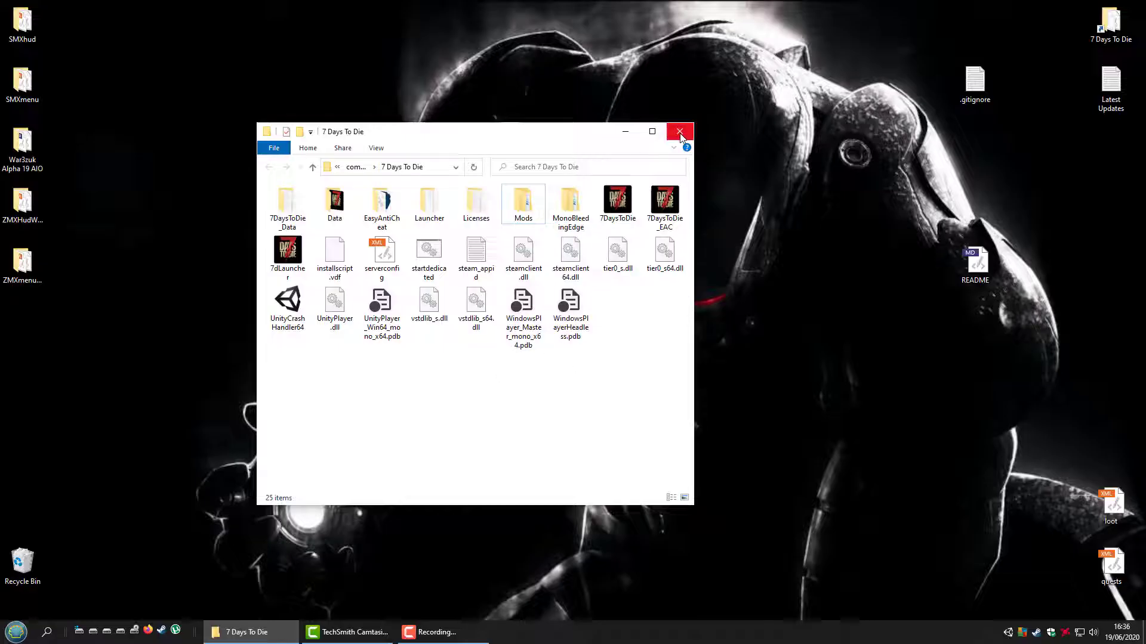
{"action": "left_click", "coordinate": [679, 131]}
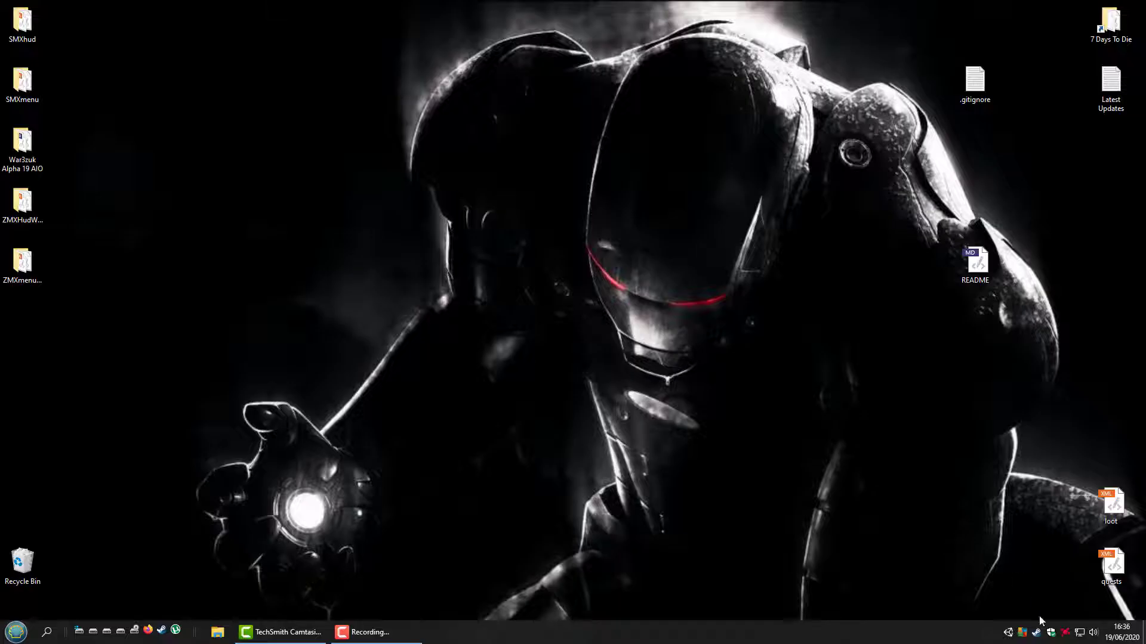
Launch 7 Days To Die from its desktop shortcut.
{"action": "double_click", "coordinate": [1110, 21]}
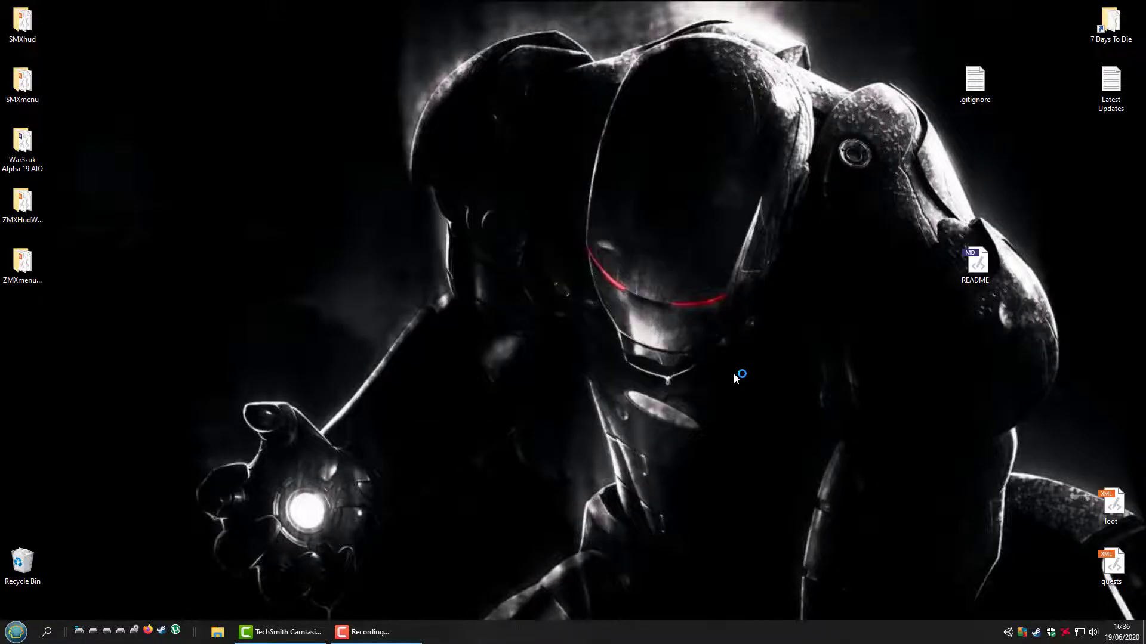
{"action": "mouse_move", "coordinate": [695, 393]}
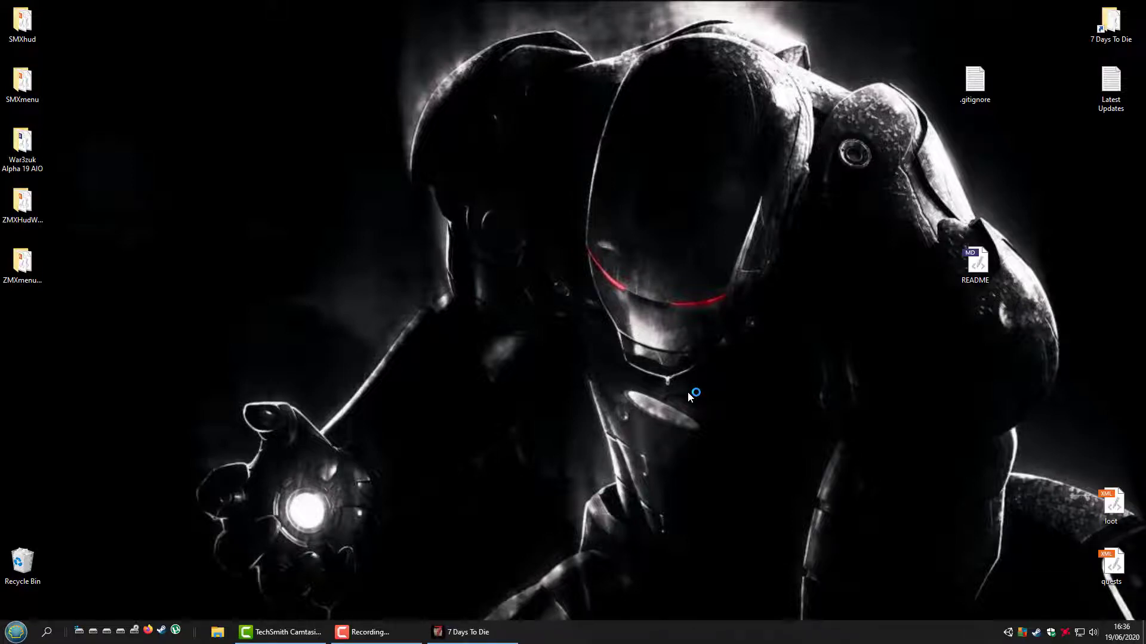
Set up a New Random World game with name 'jgjhgl' and seed 'hjgjhgj'.
{"action": "left_click", "coordinate": [463, 632]}
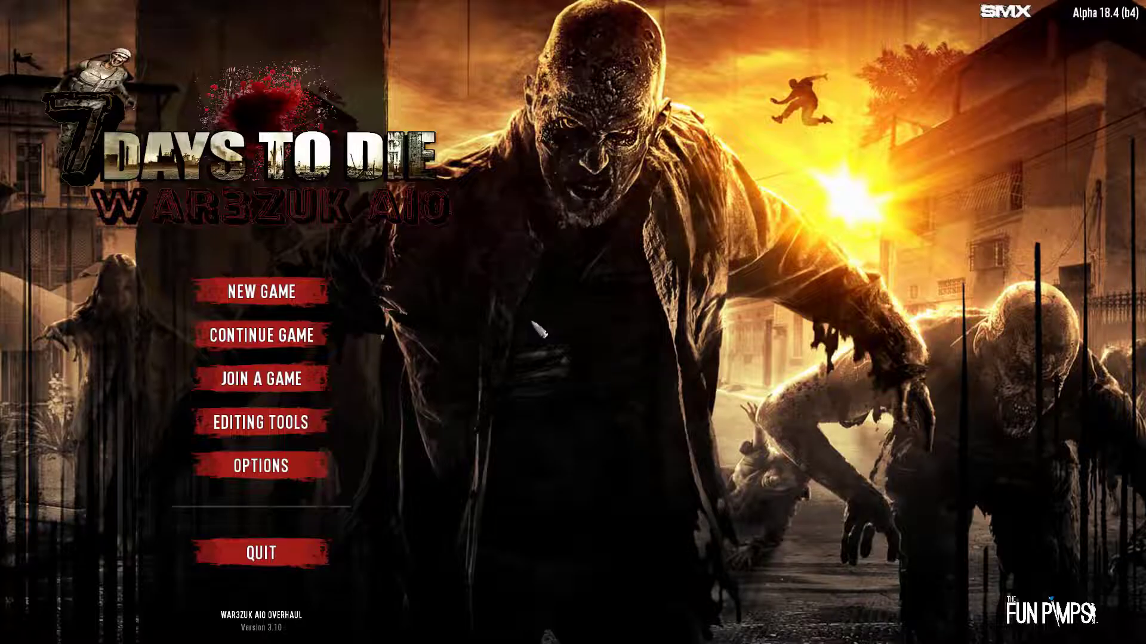
{"action": "mouse_move", "coordinate": [243, 620]}
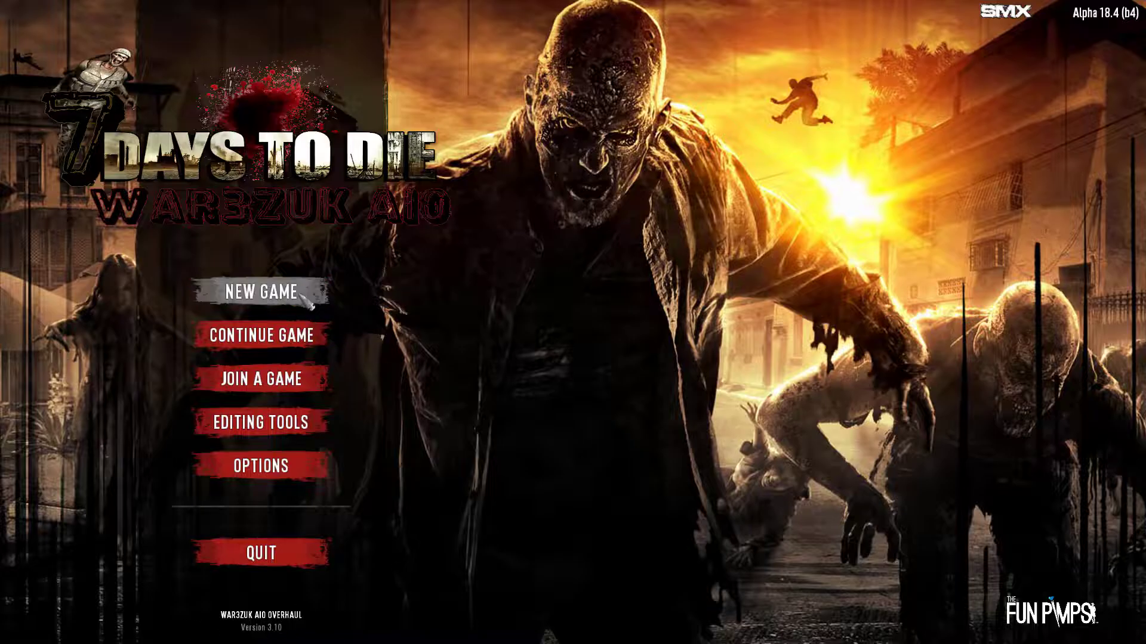
{"action": "left_click", "coordinate": [259, 292]}
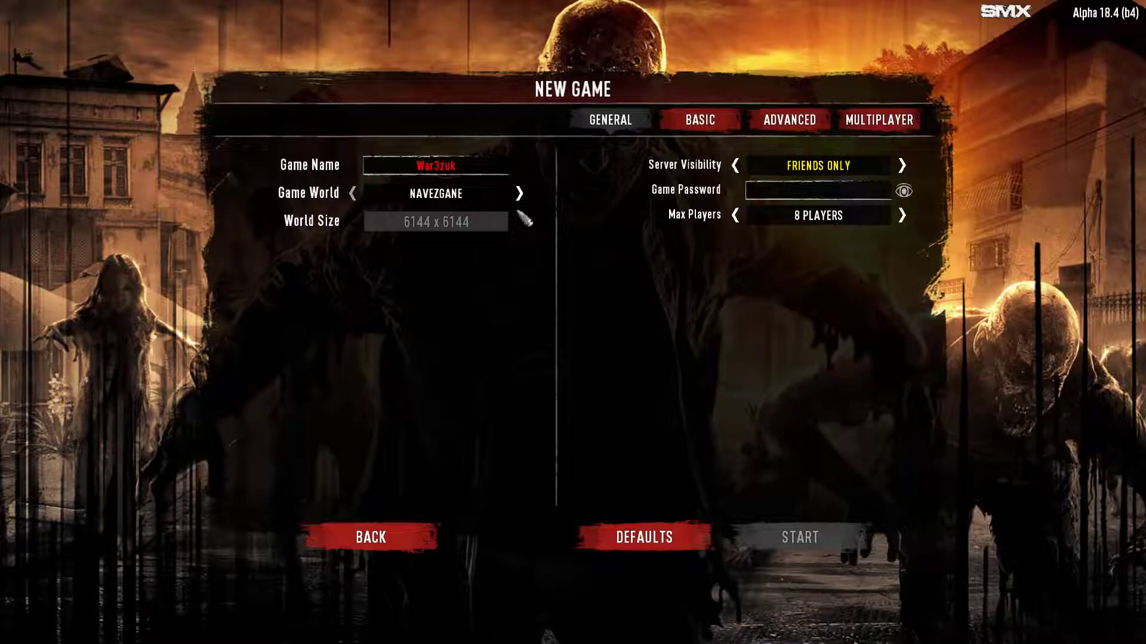
{"action": "left_click", "coordinate": [519, 193]}
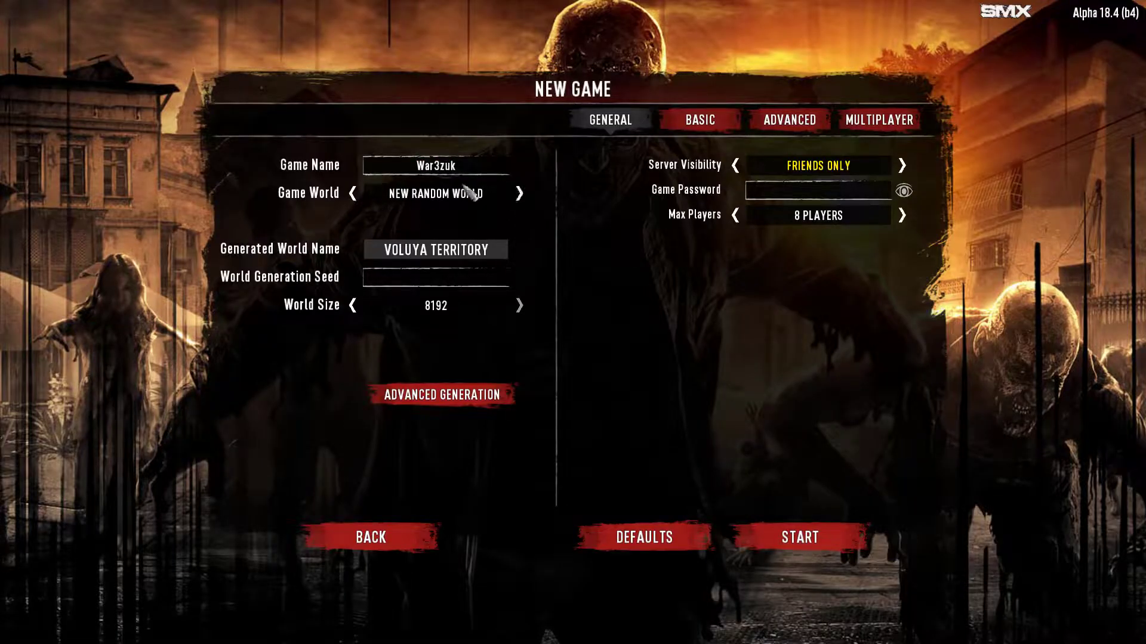
{"action": "type", "text": "jgjhgl"}
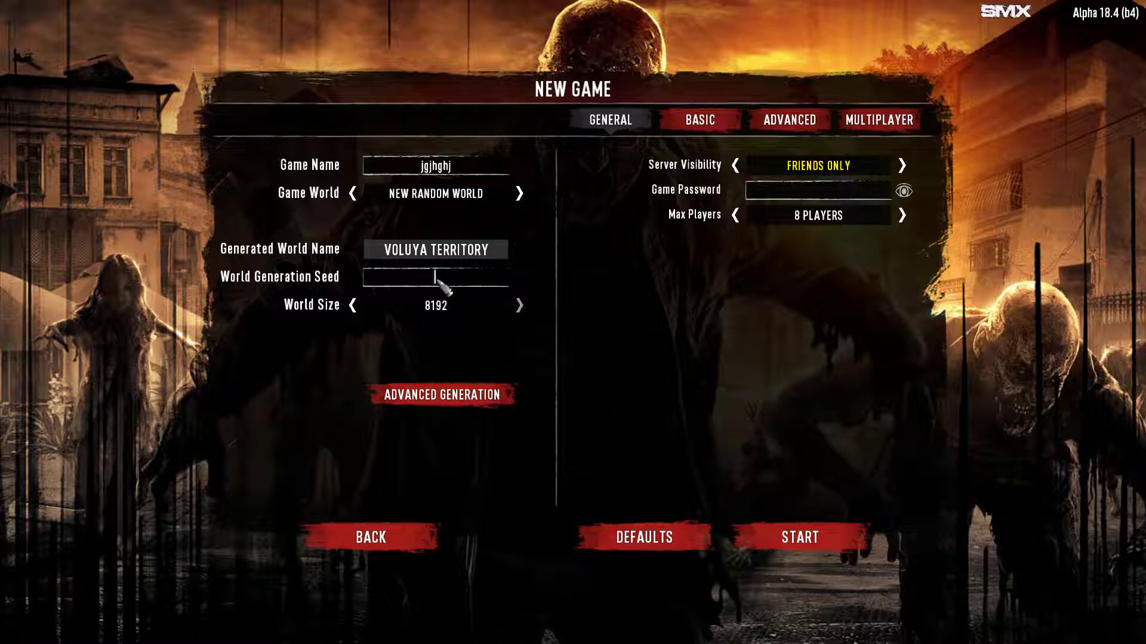
{"action": "type", "text": "hjgjhgj"}
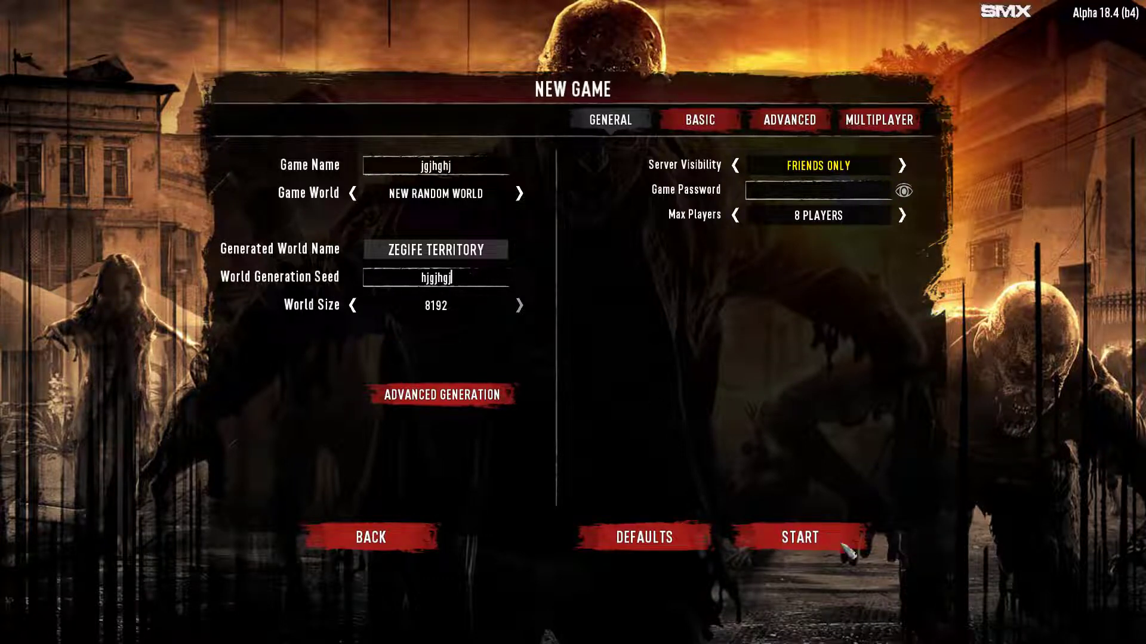
Start the game in the generated world and dismiss both War3zuk welcome messages.
{"action": "left_click", "coordinate": [798, 537]}
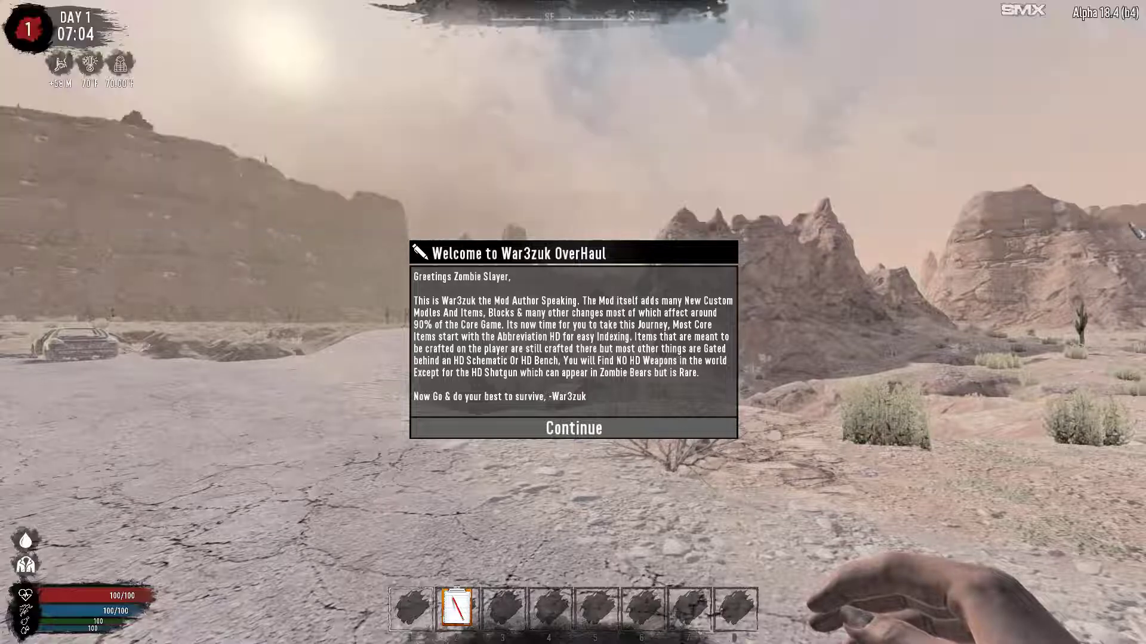
{"action": "left_click", "coordinate": [572, 429]}
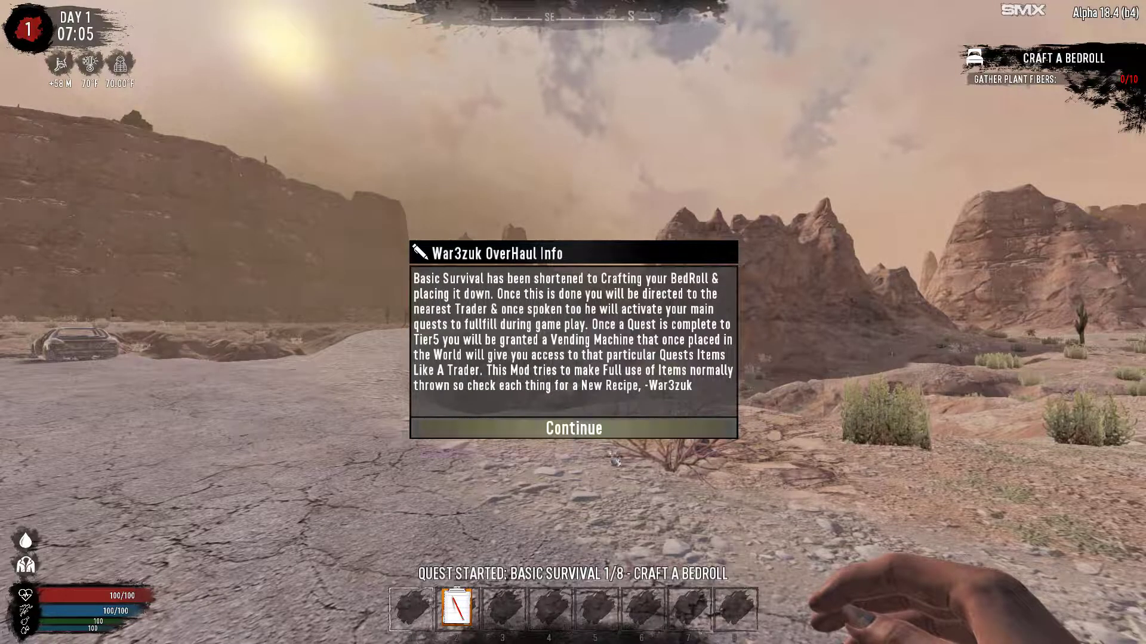
{"action": "left_click", "coordinate": [572, 429]}
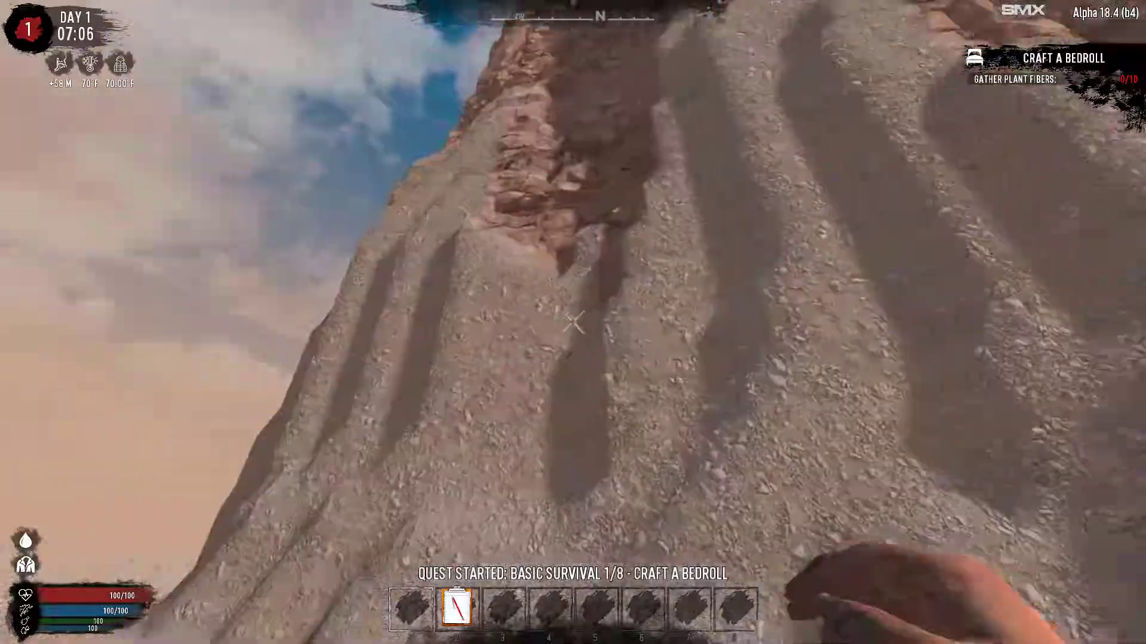